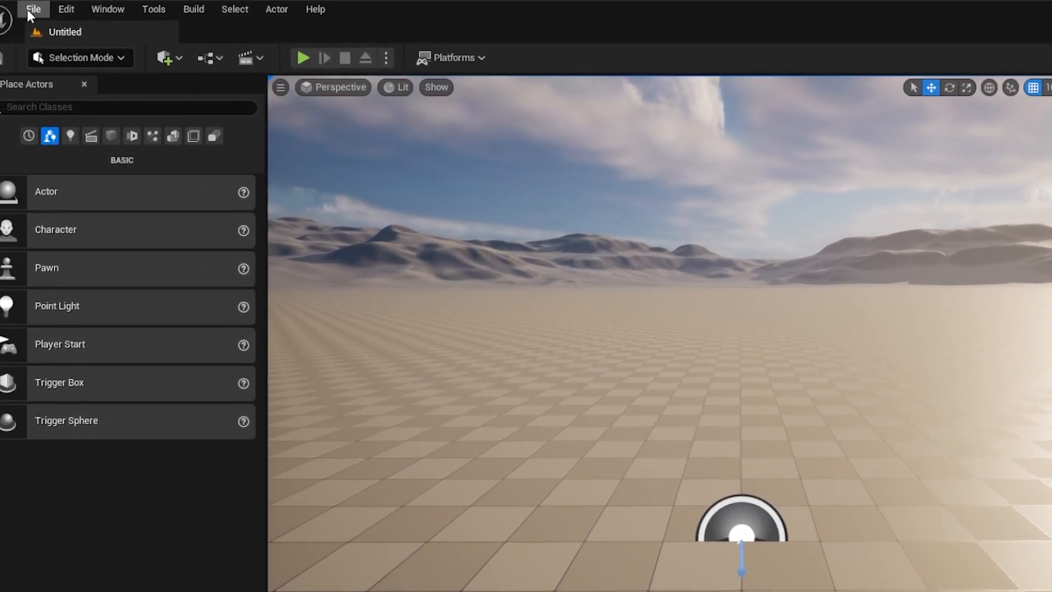
Step: Create a new untitled Open World level with landscape, sky and terrain
left_click(33, 9)
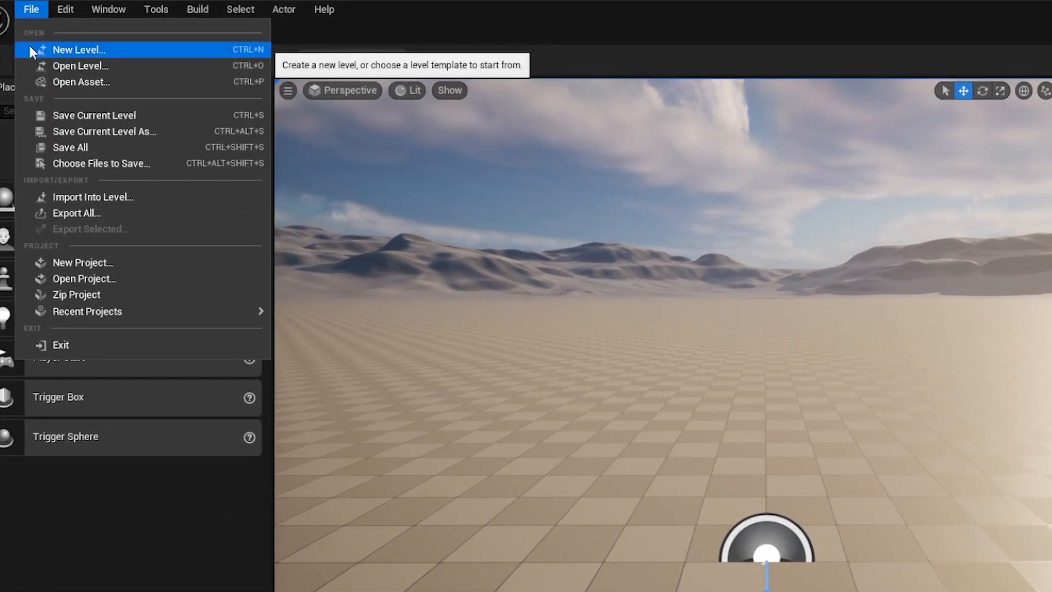
left_click(77, 49)
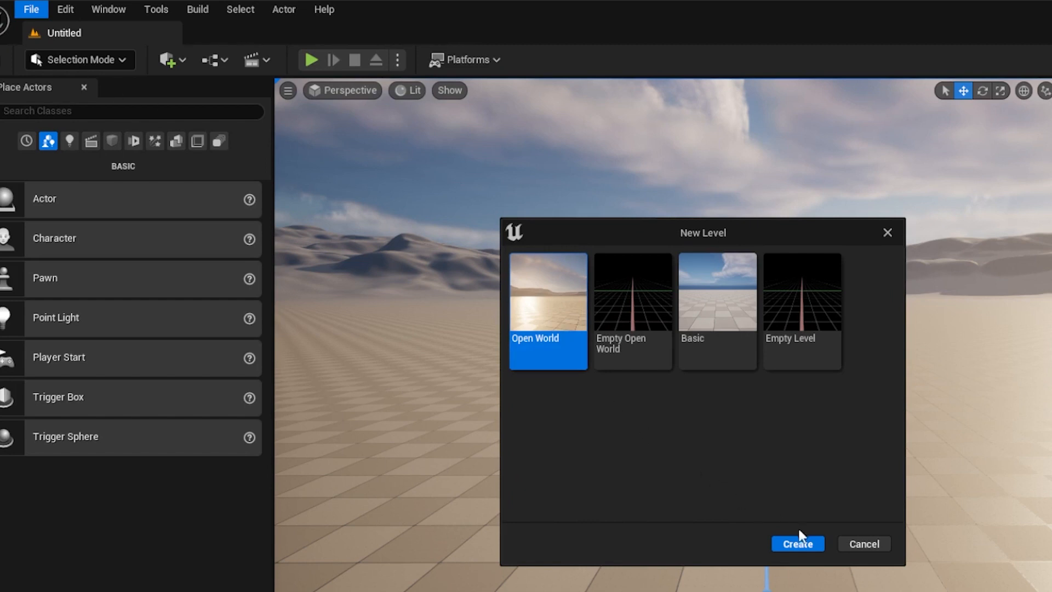
left_click(798, 543)
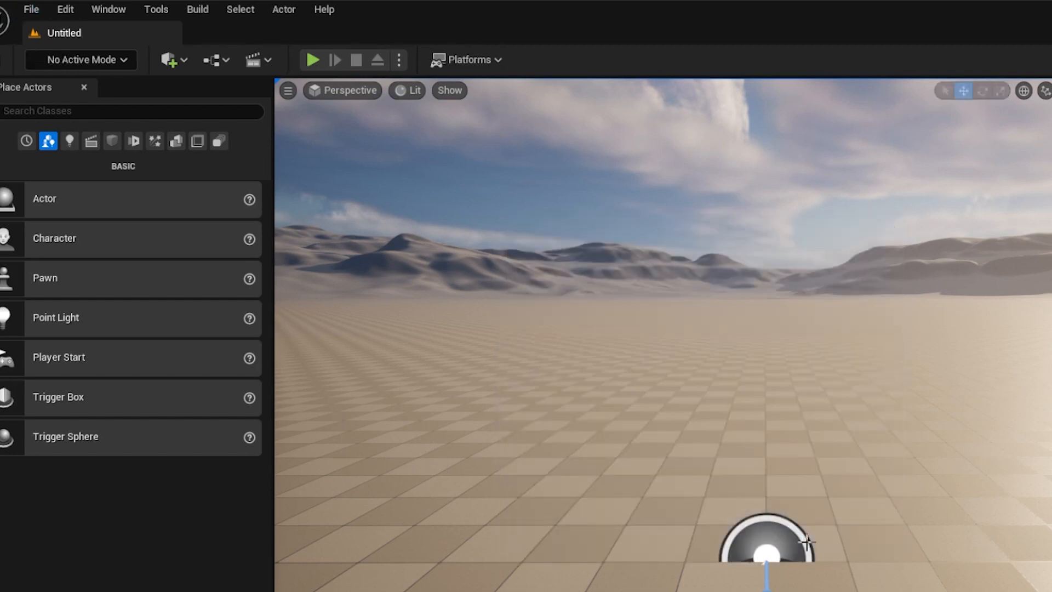
left_click(30, 9)
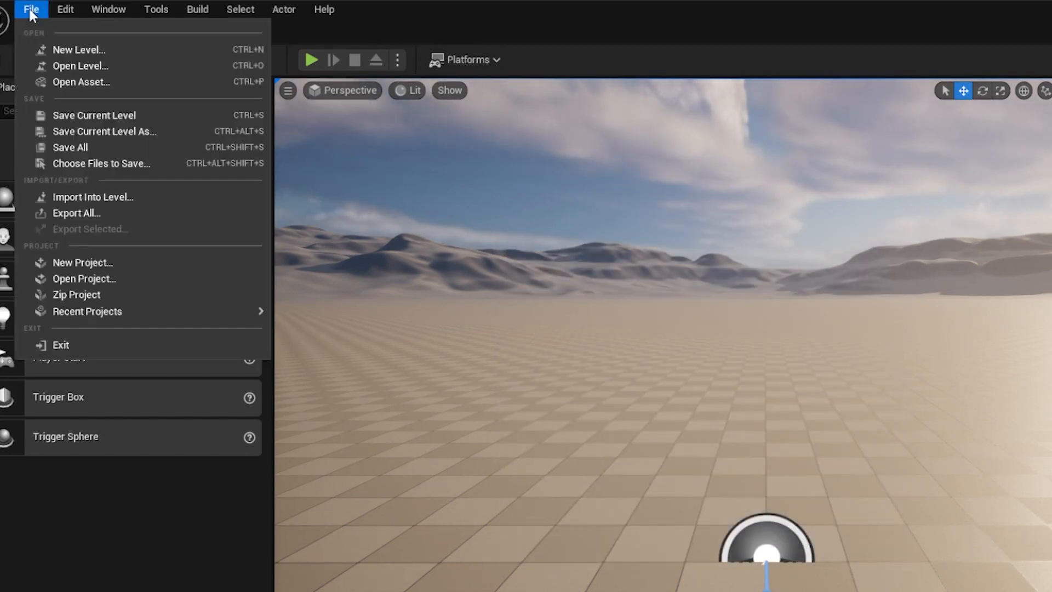
left_click(31, 9)
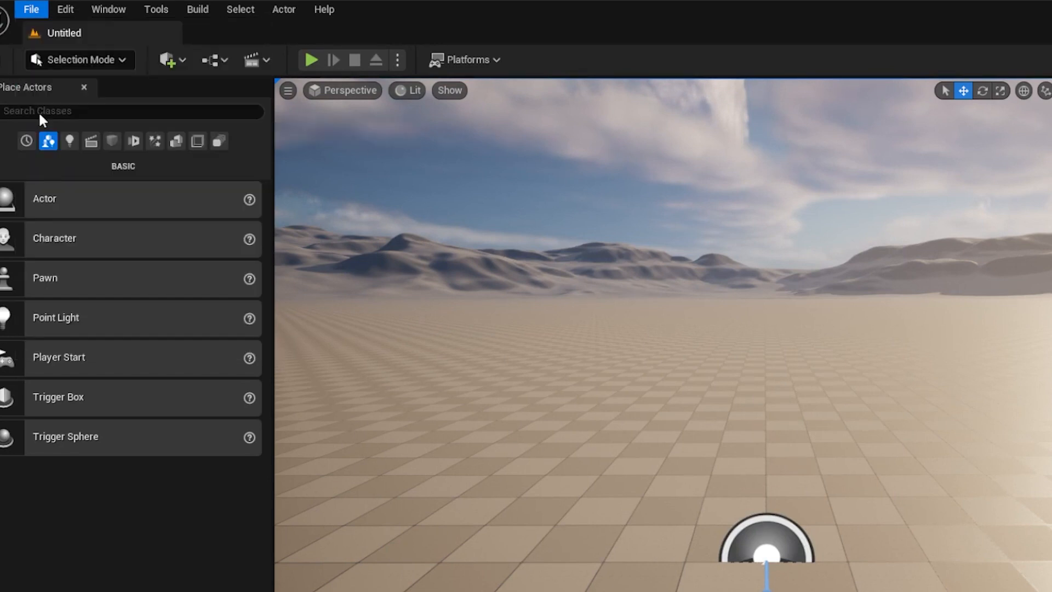
Step: Save the current level as 'GameLevel' in the project's Content folder
left_click(31, 9)
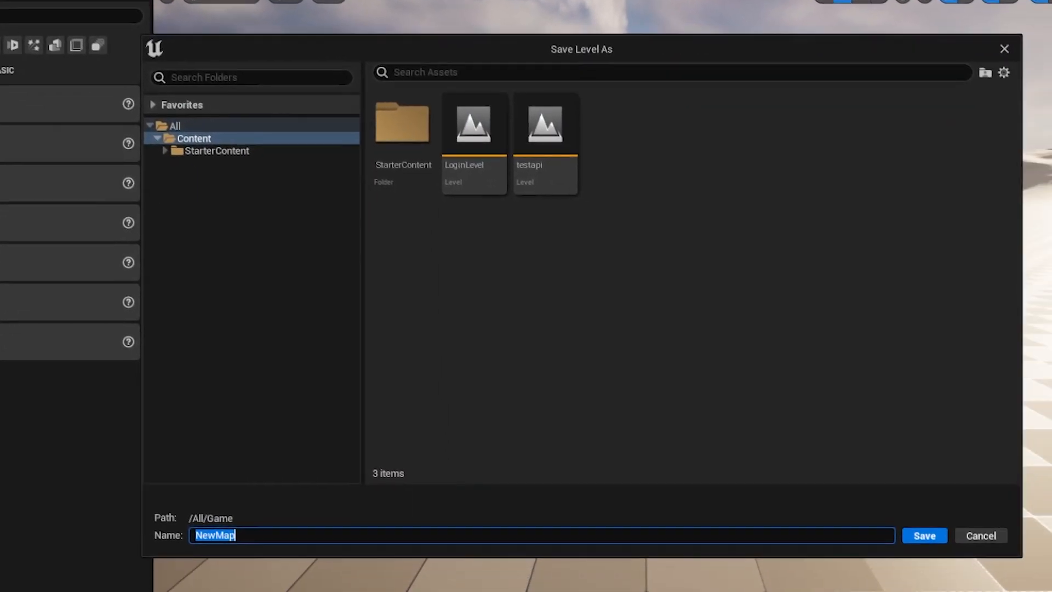
type("GameLevel")
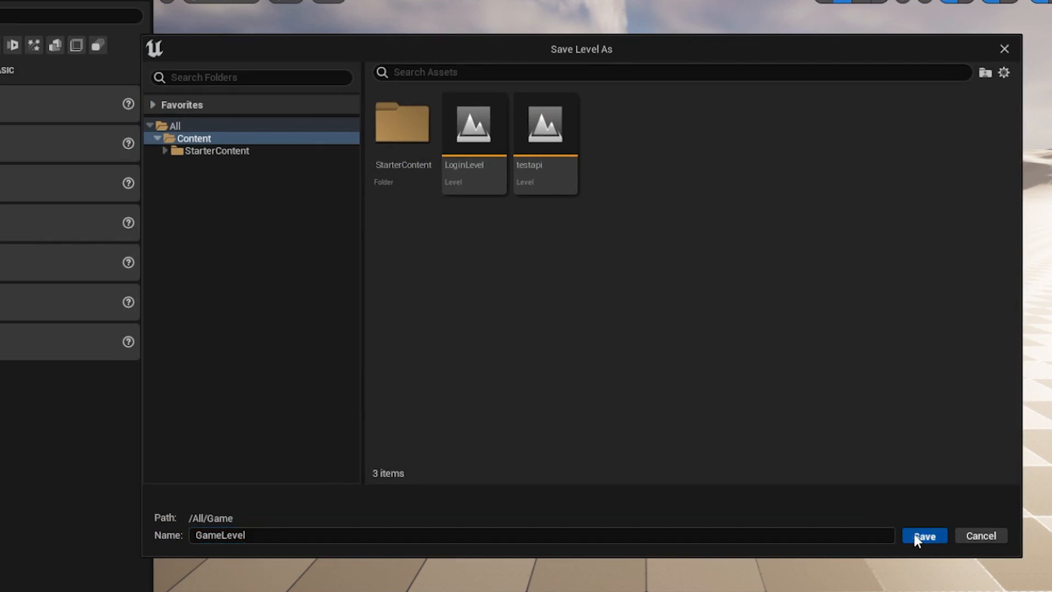
left_click(924, 536)
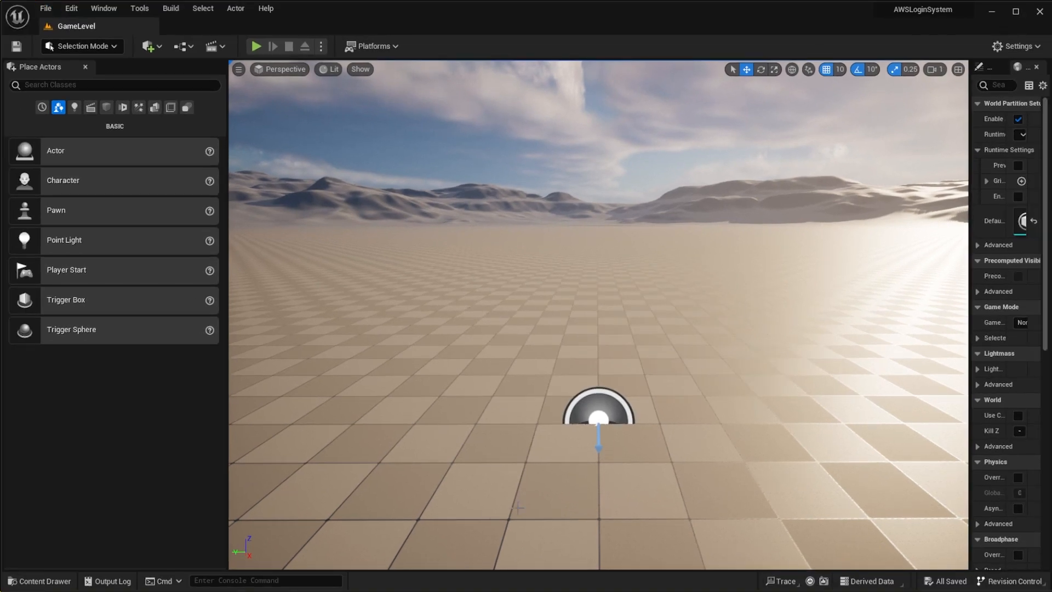
Step: Open the LoginMenu widget blueprint from the Content Drawer and show its Event Graph
left_click(39, 581)
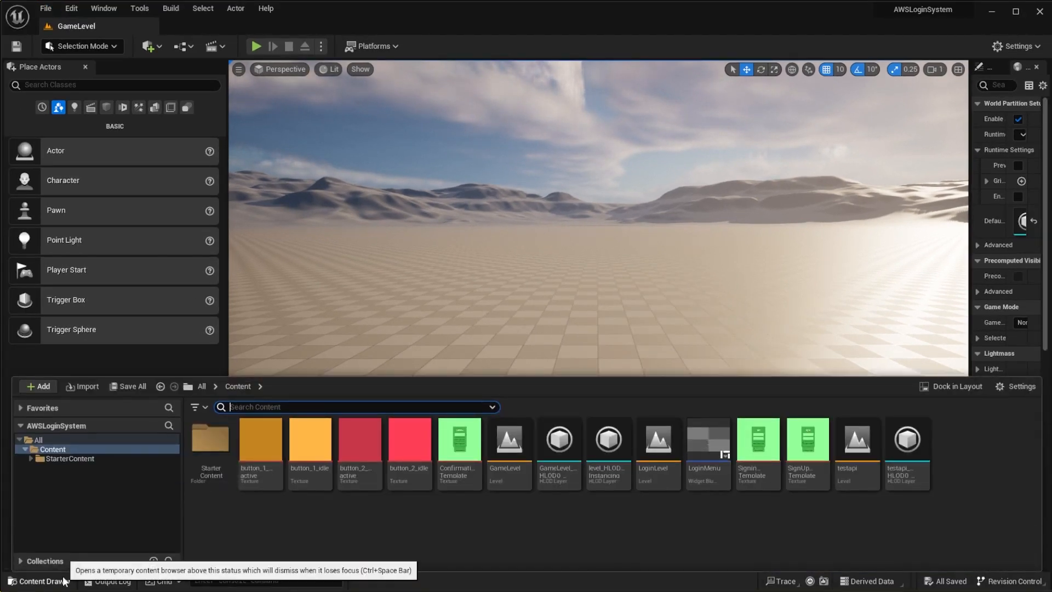
left_click(705, 440)
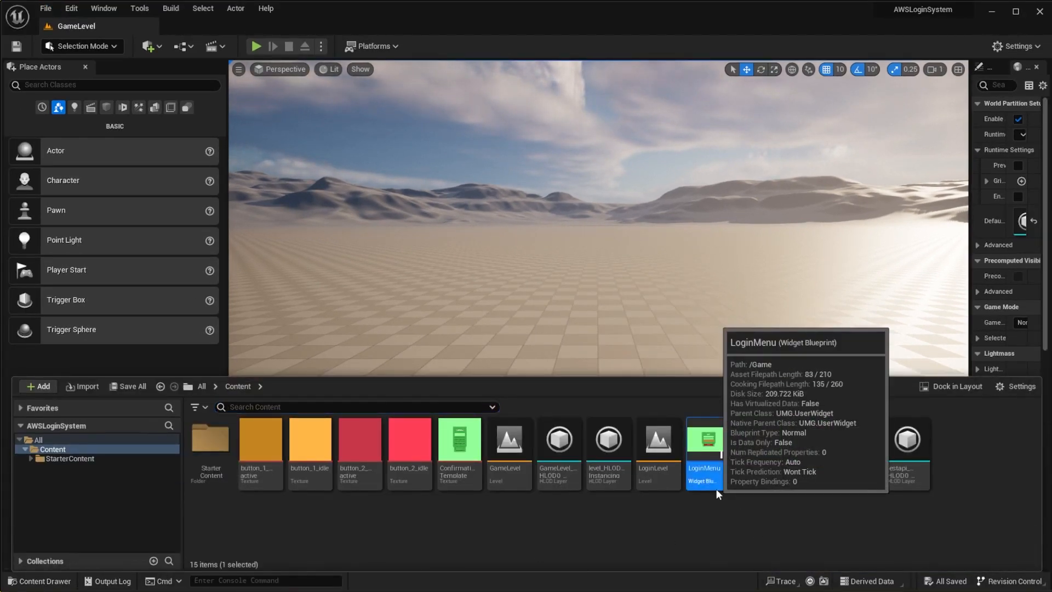
double_click(704, 443)
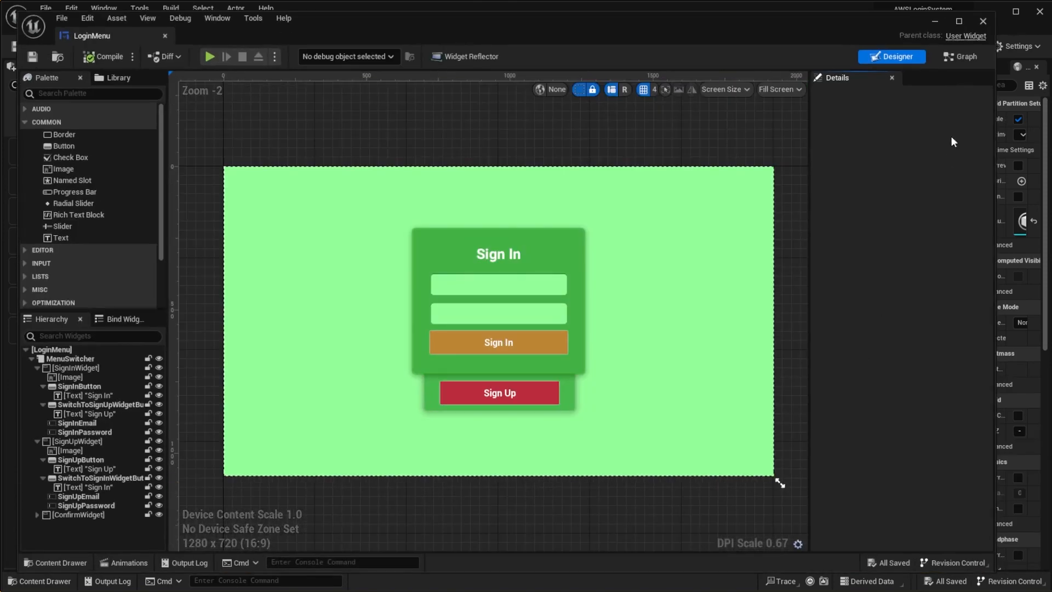
left_click(961, 57)
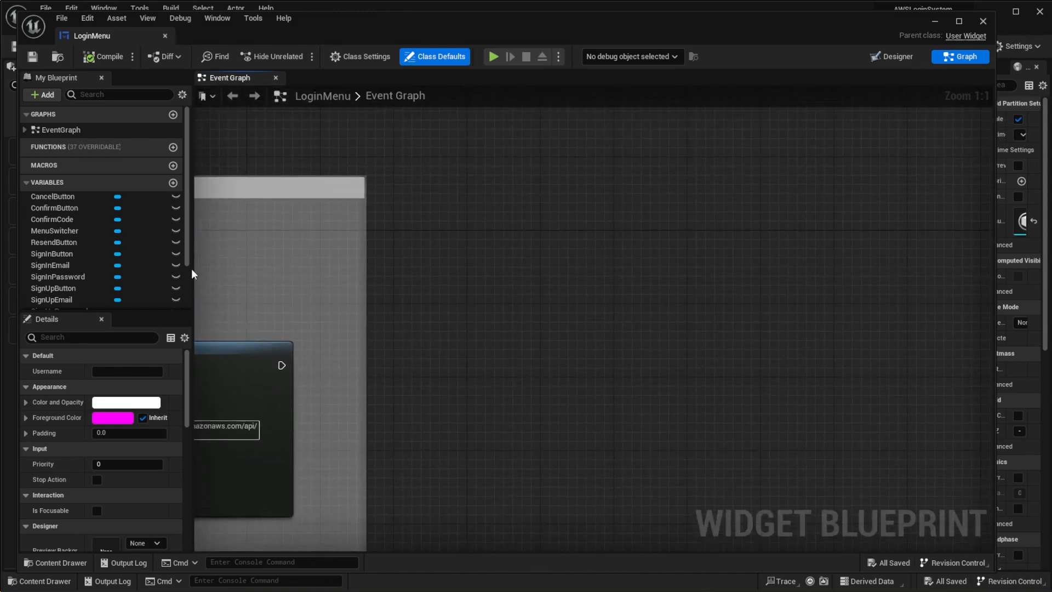
Step: Bind the Sign In Button's On Clicked to a new OnClicked_Event_2 custom event
left_click(52, 253)
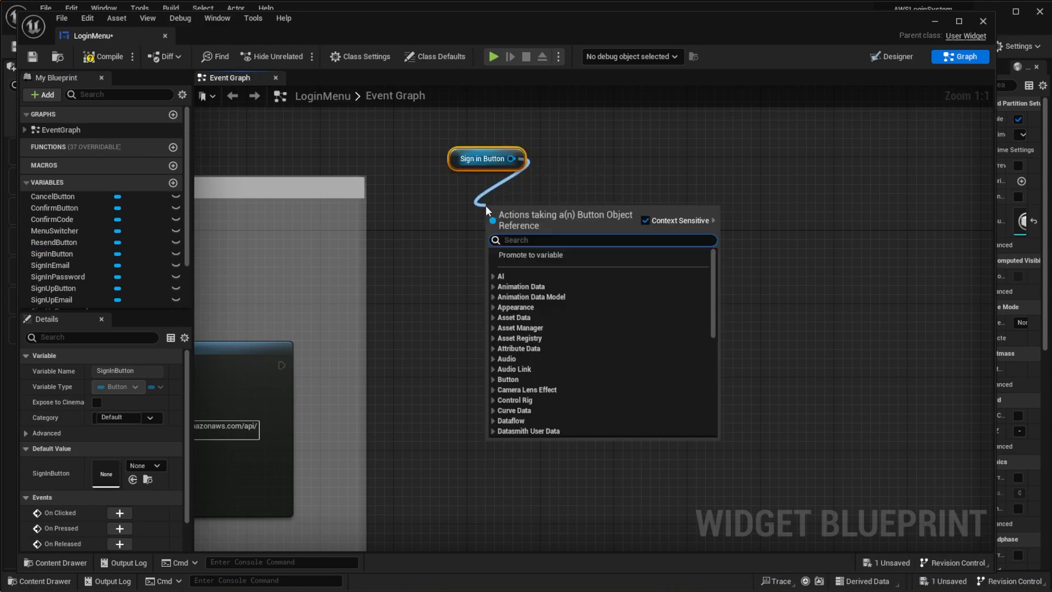
type("on click")
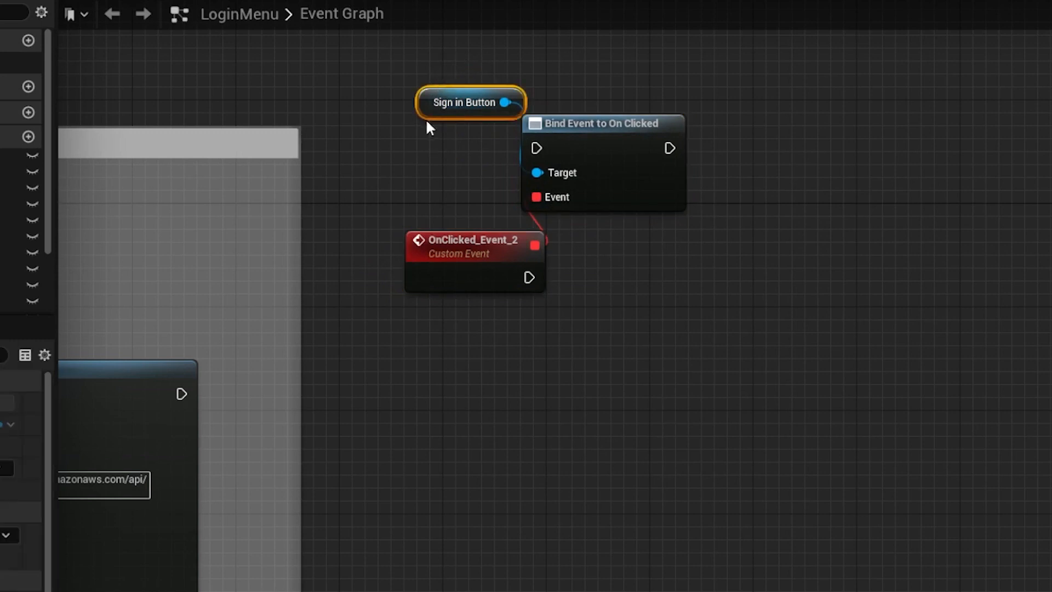
left_click_drag(470, 102, 443, 192)
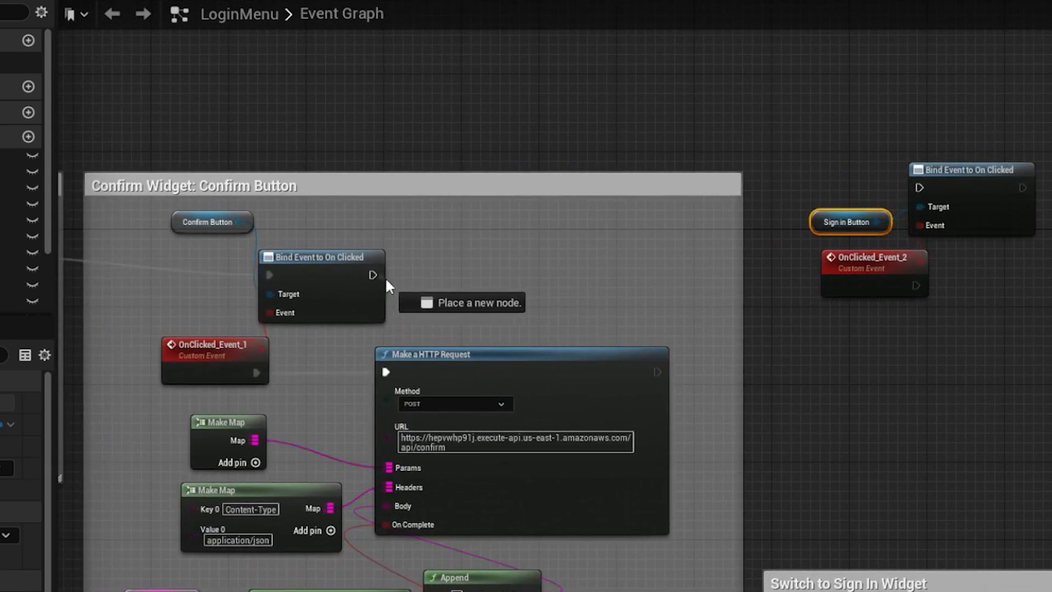
left_click_drag(374, 275, 919, 186)
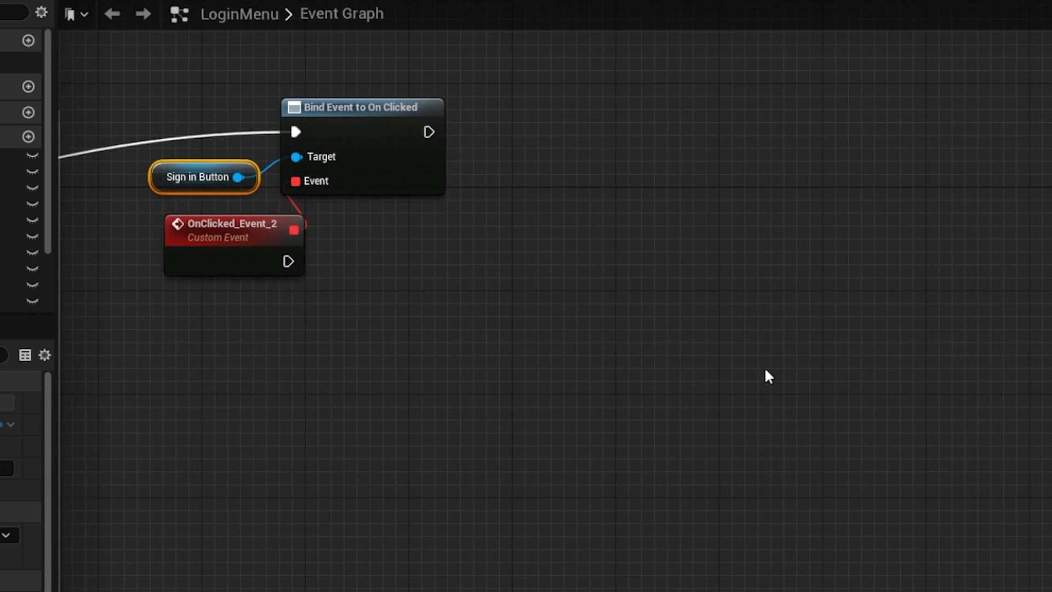
Step: Add a POST Make a HTTP Request node targeting the API's signin URL
left_click(234, 245)
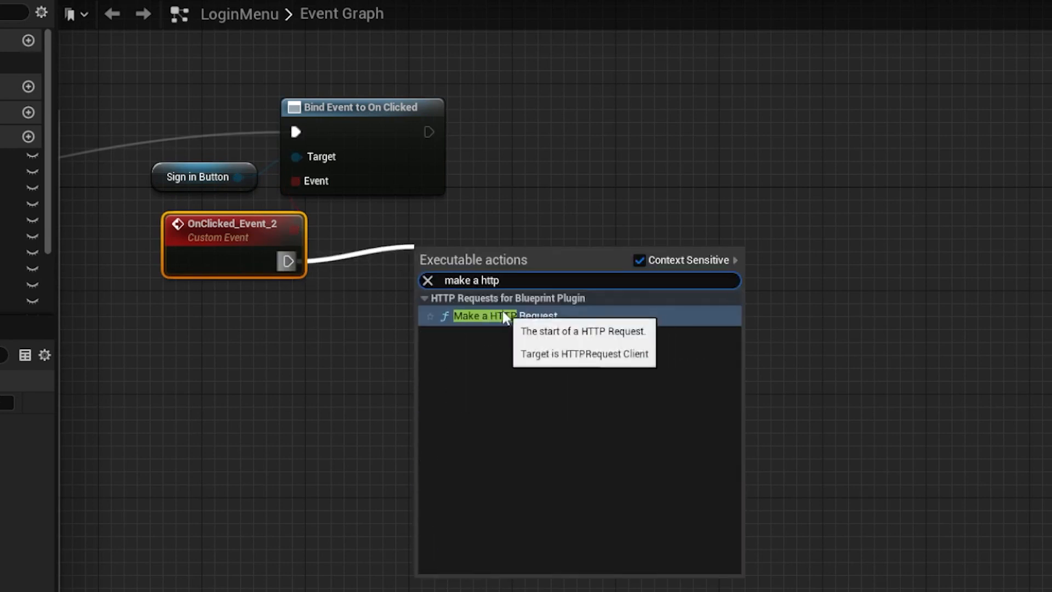
left_click(498, 315)
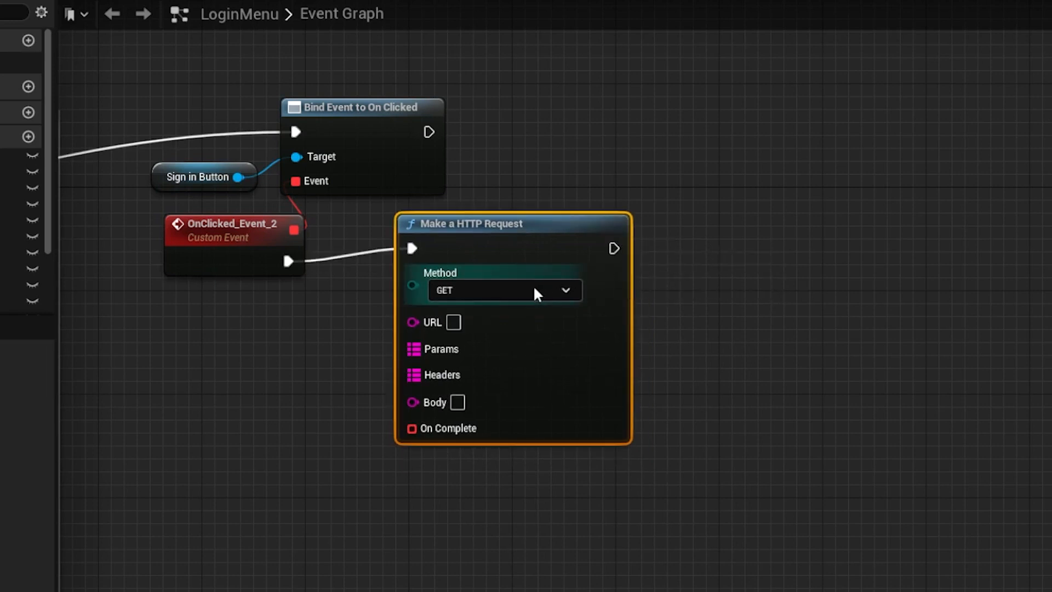
left_click(503, 290)
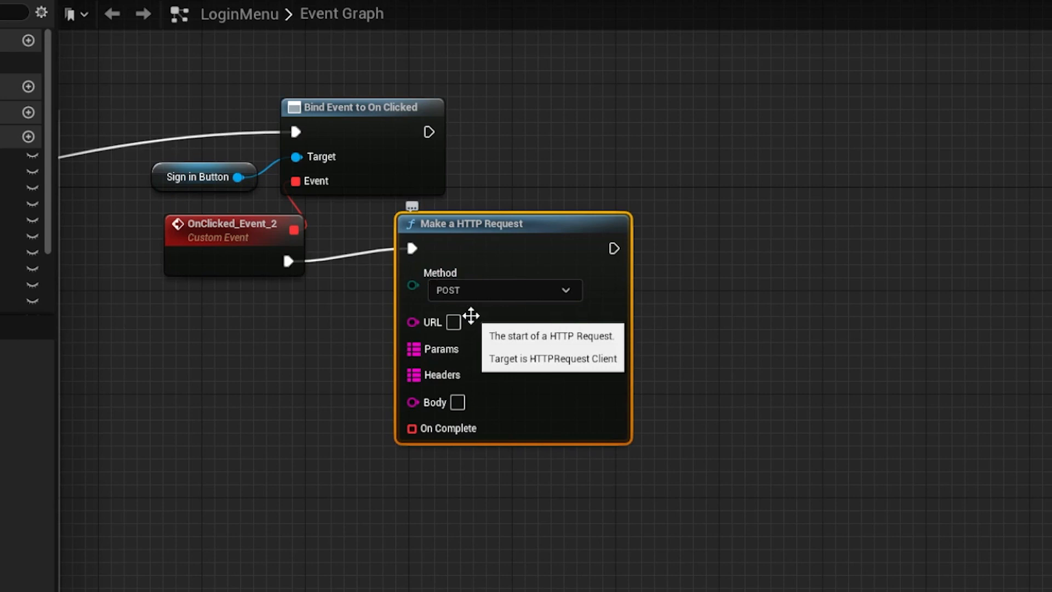
mouse_move(261, 386)
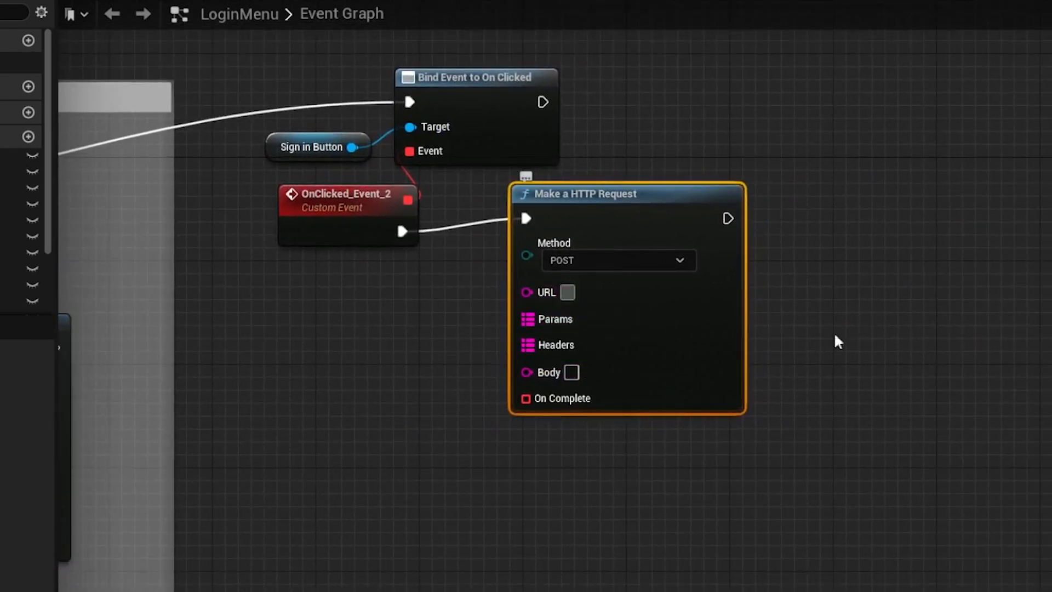
type("https://hepvwhp91j.execute-api.us-east-1.amazonaws.com/api/confirm")
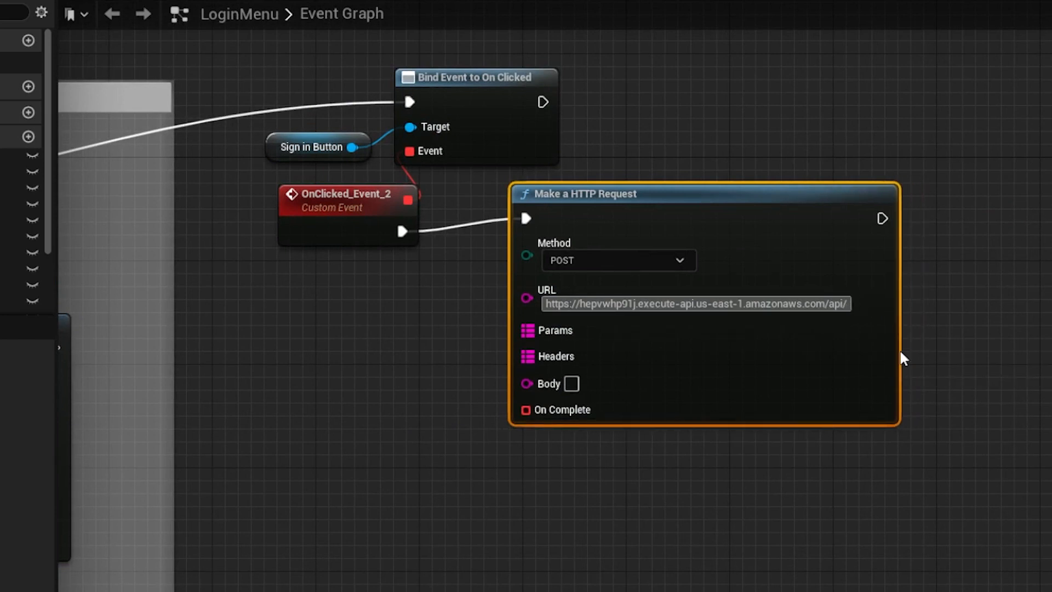
type("signin")
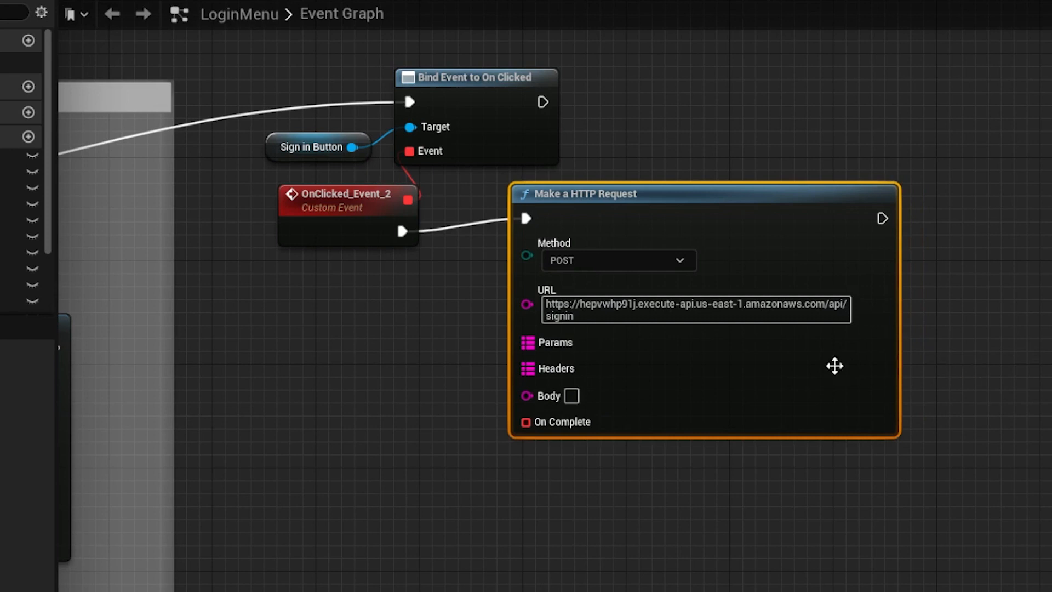
mouse_move(336, 387)
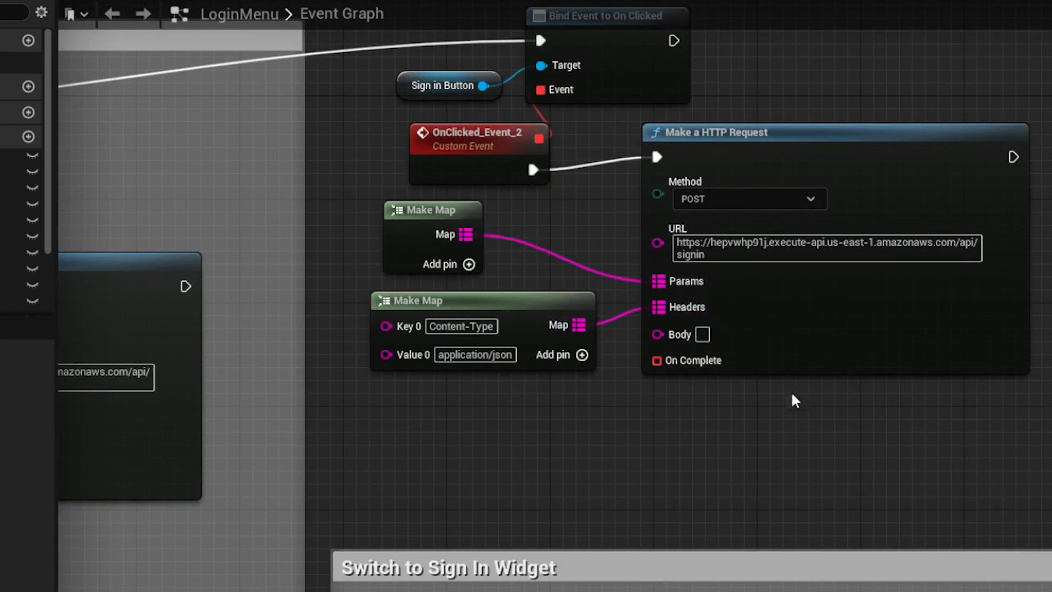
mouse_move(750, 392)
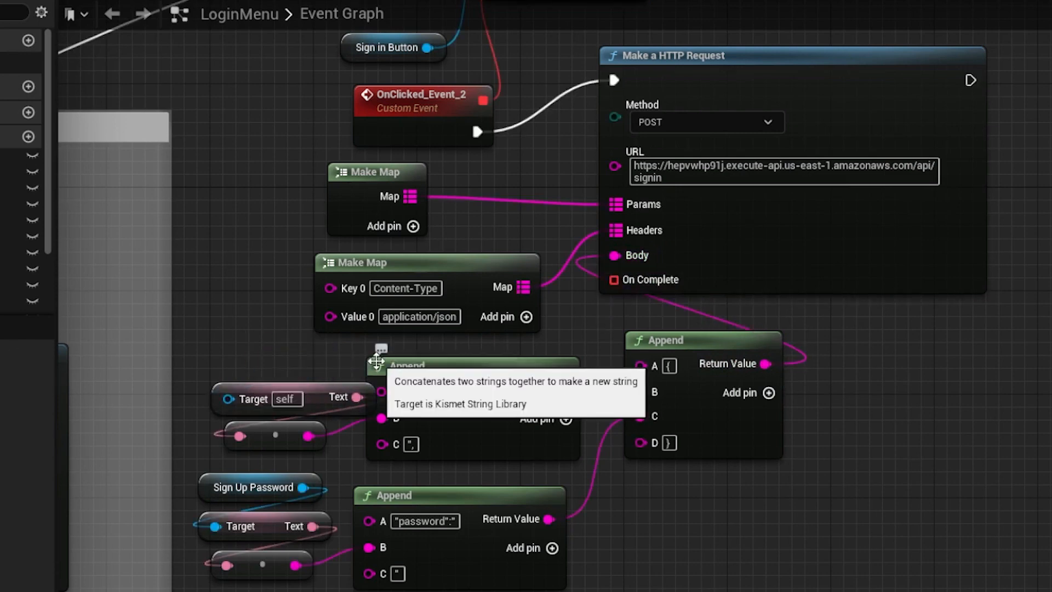
Step: Swap the body's sources to the Sign in Email and Sign in Password variables
left_click(29, 258)
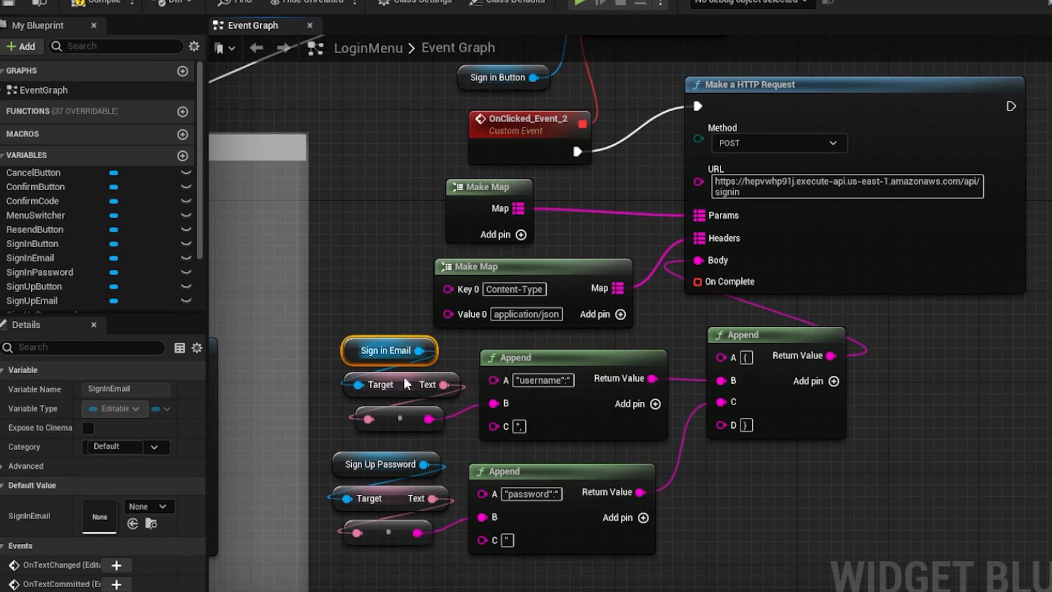
left_click(384, 464)
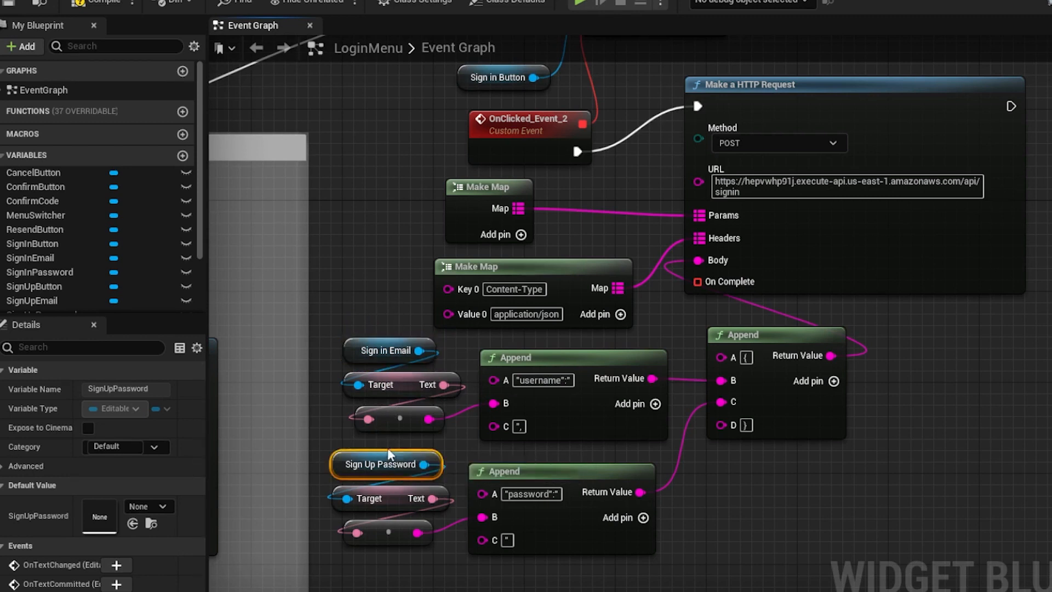
left_click(40, 272)
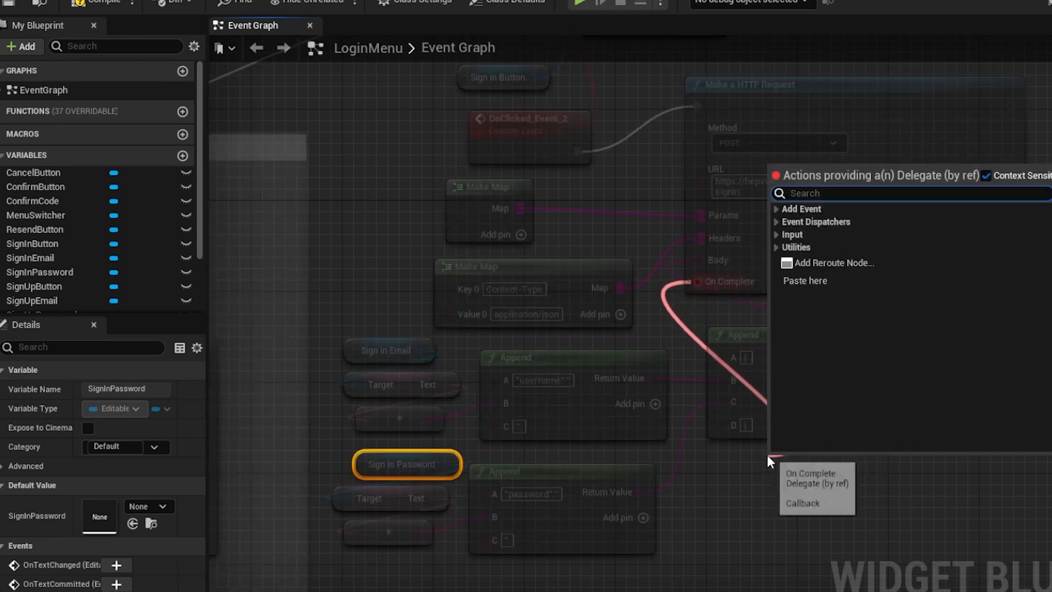
Step: Add an 'On Signed In' custom event on the request's On Complete pin
left_click(778, 208)
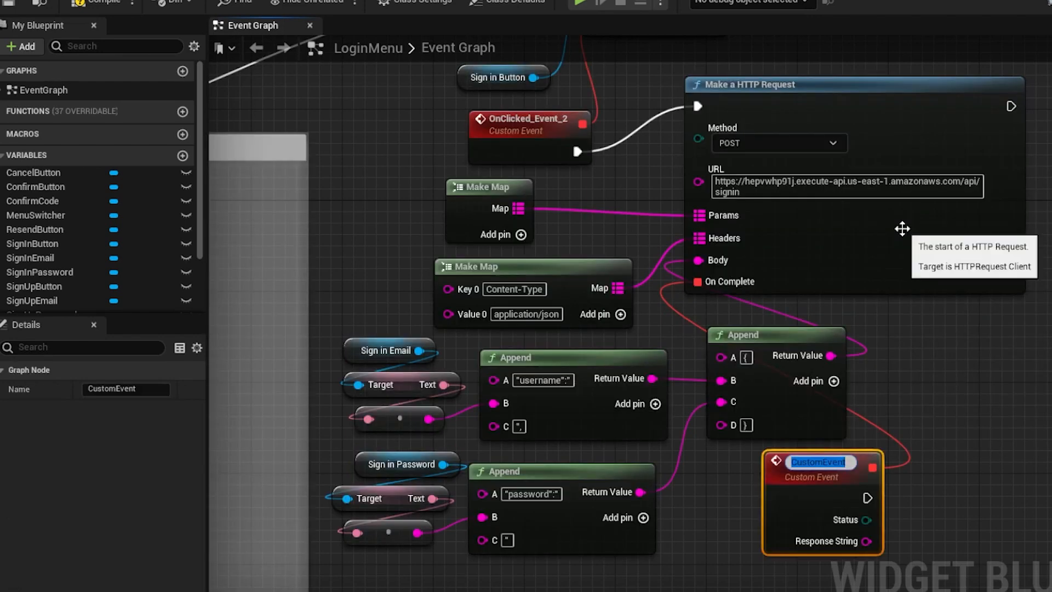
type("On Signed In")
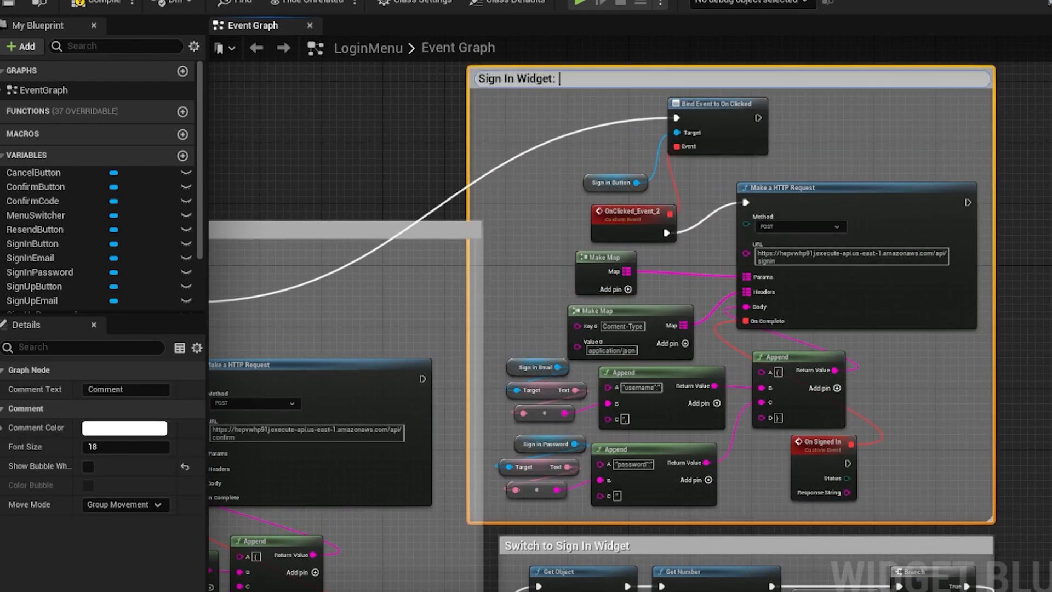
Step: Title the sign-in nodes' comment 'Sign In Widget'
type("Sign In")
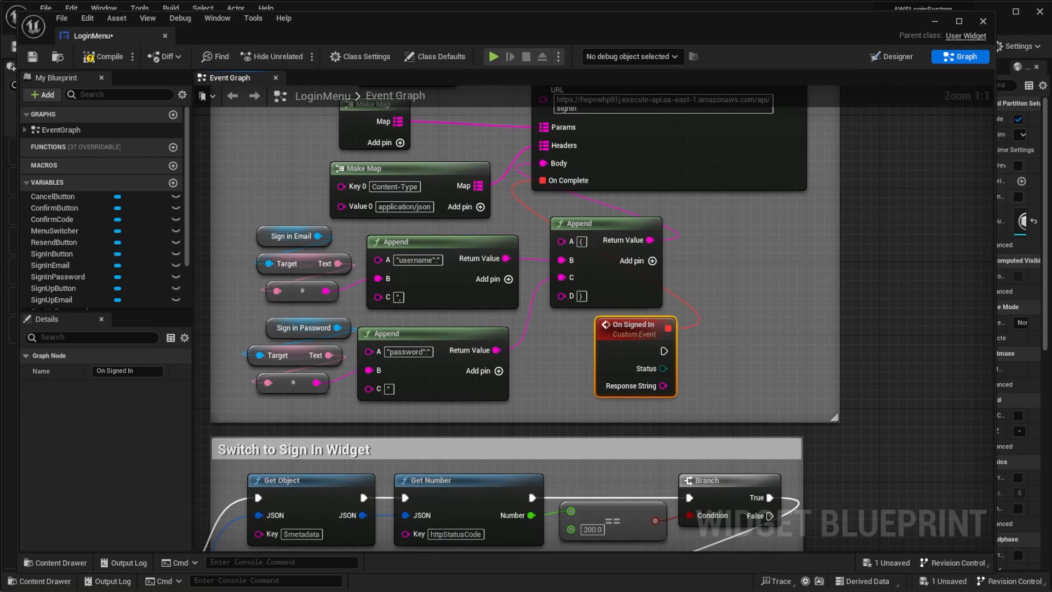
mouse_move(856, 460)
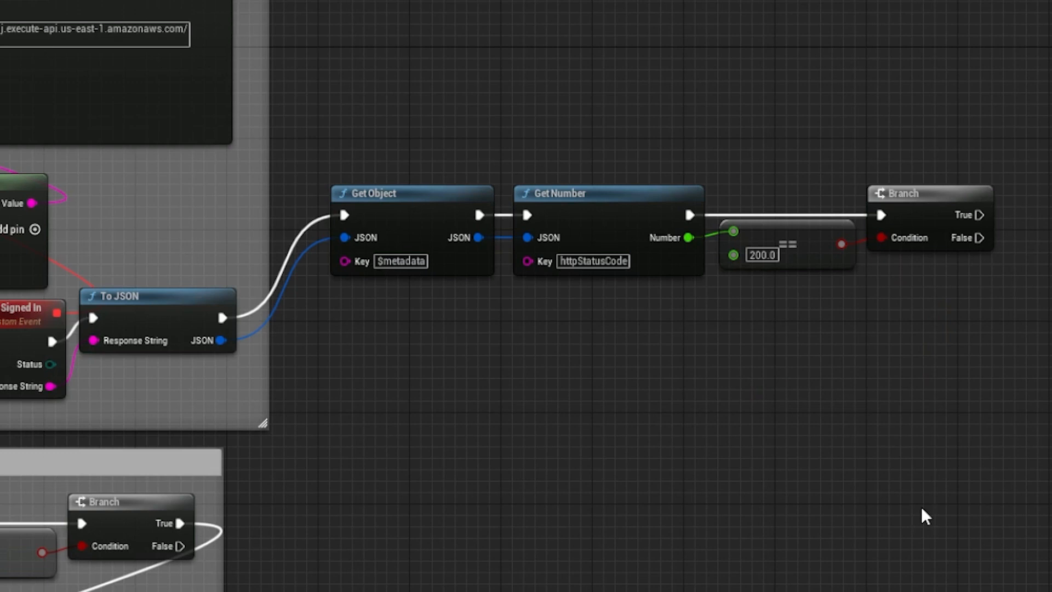
Step: Connect Branch True to Open Level (by Object Reference) with Level set to GameLevel
left_click(786, 243)
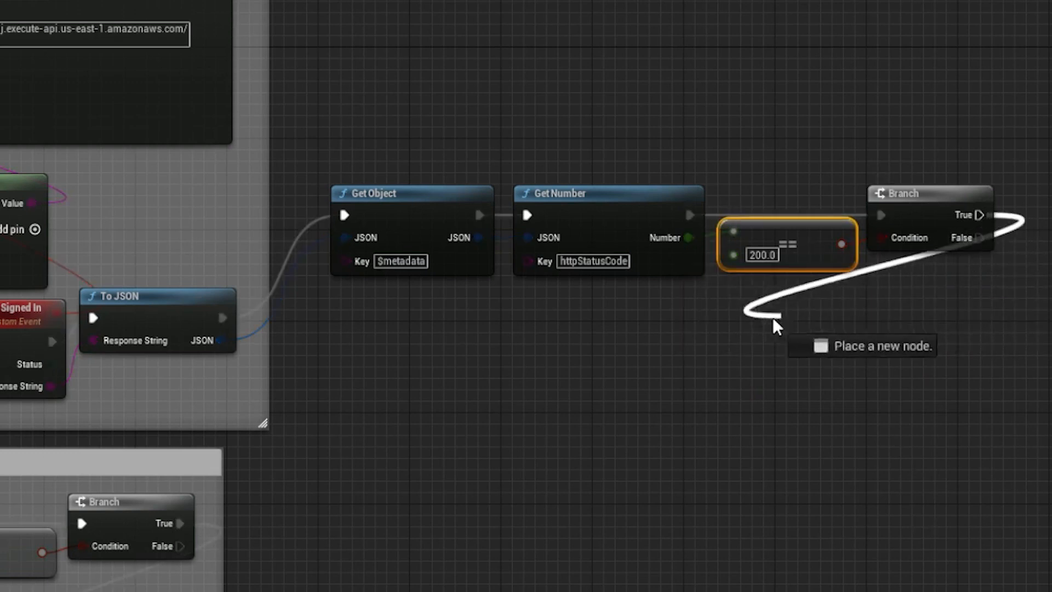
type("open")
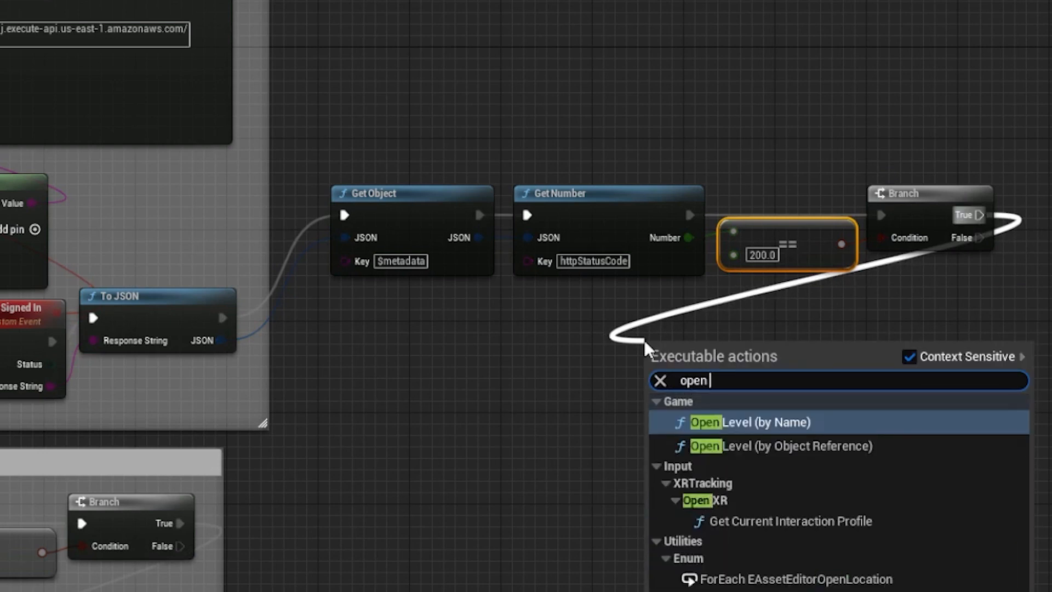
type("level")
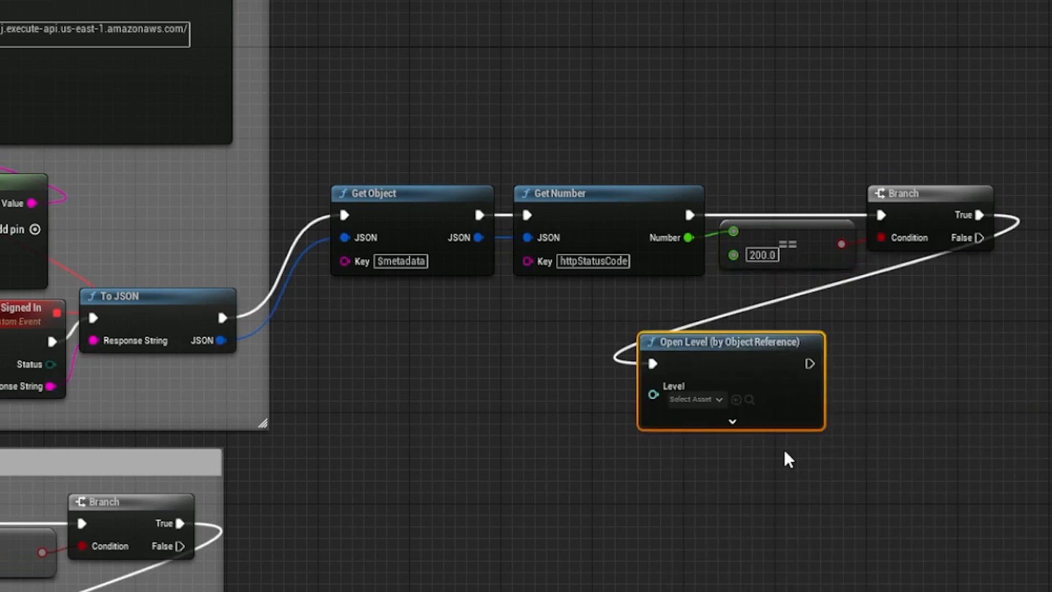
left_click(694, 400)
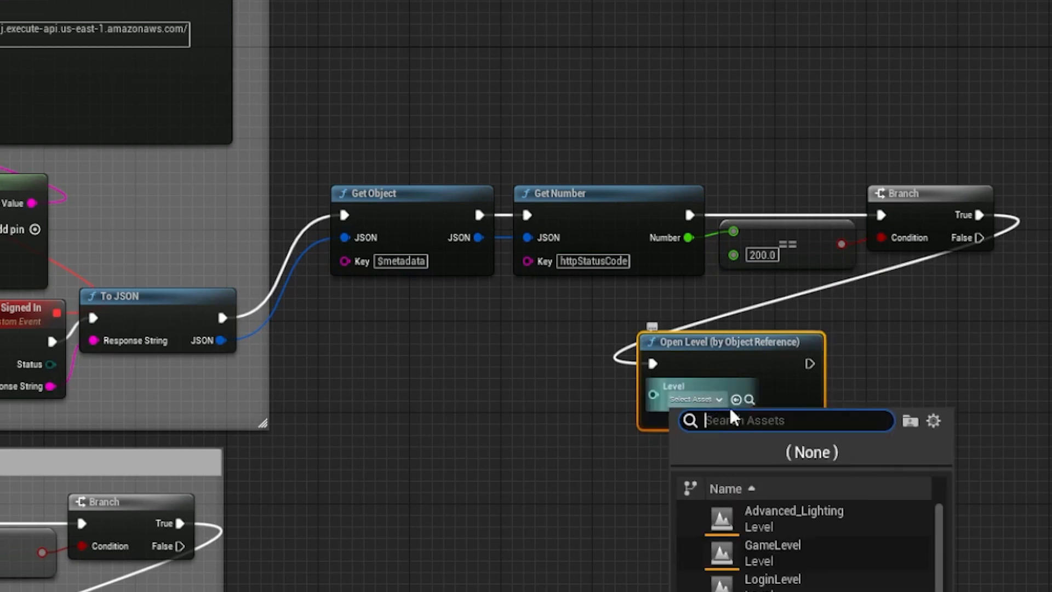
left_click(772, 544)
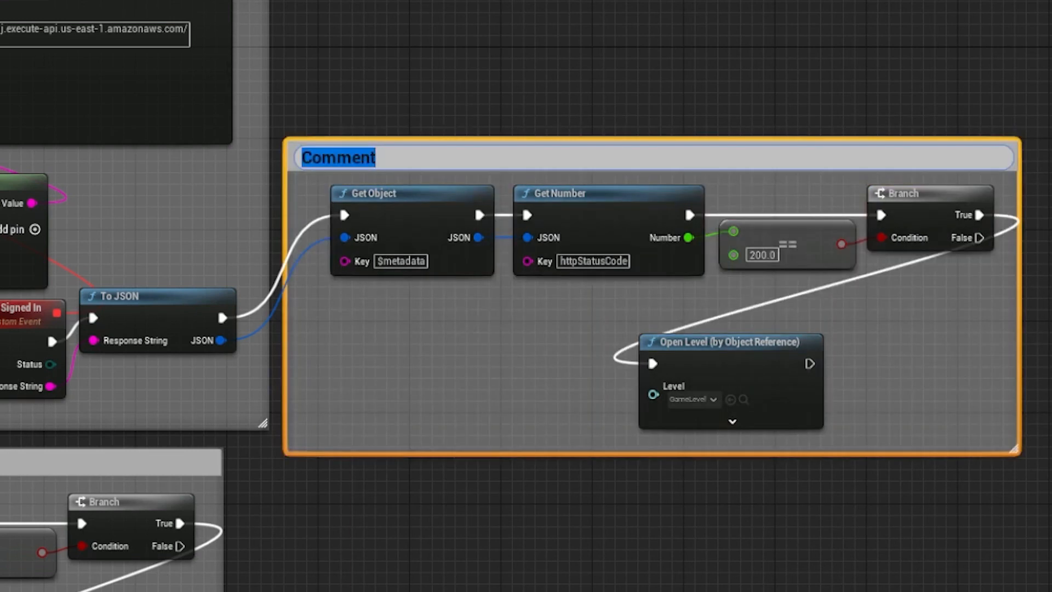
Step: Title the comment 'Transition to GameLevel' and save the LoginMenu blueprint
type("Transition to")
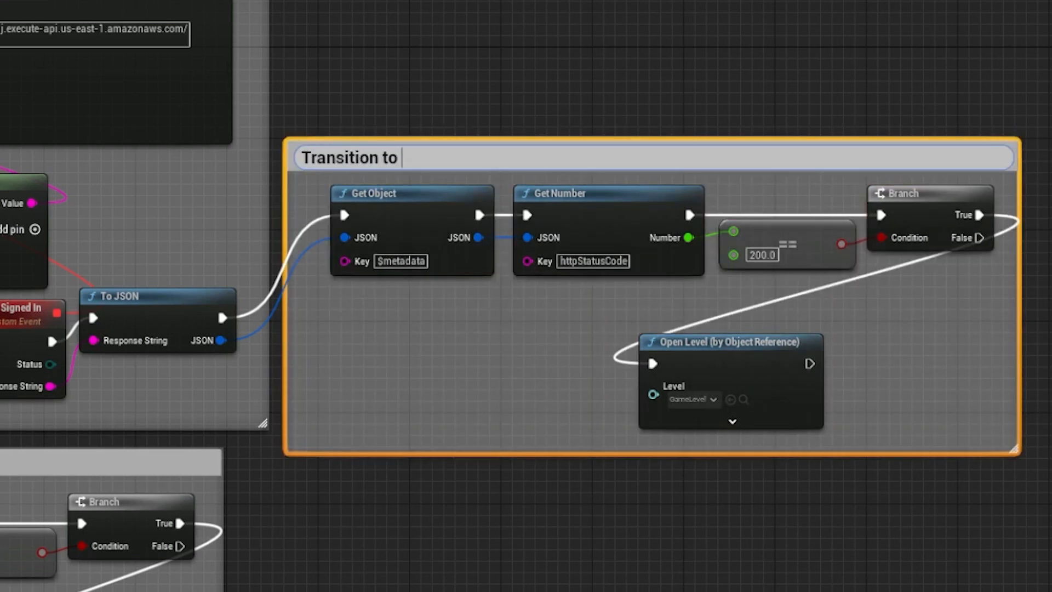
type("GameLevel")
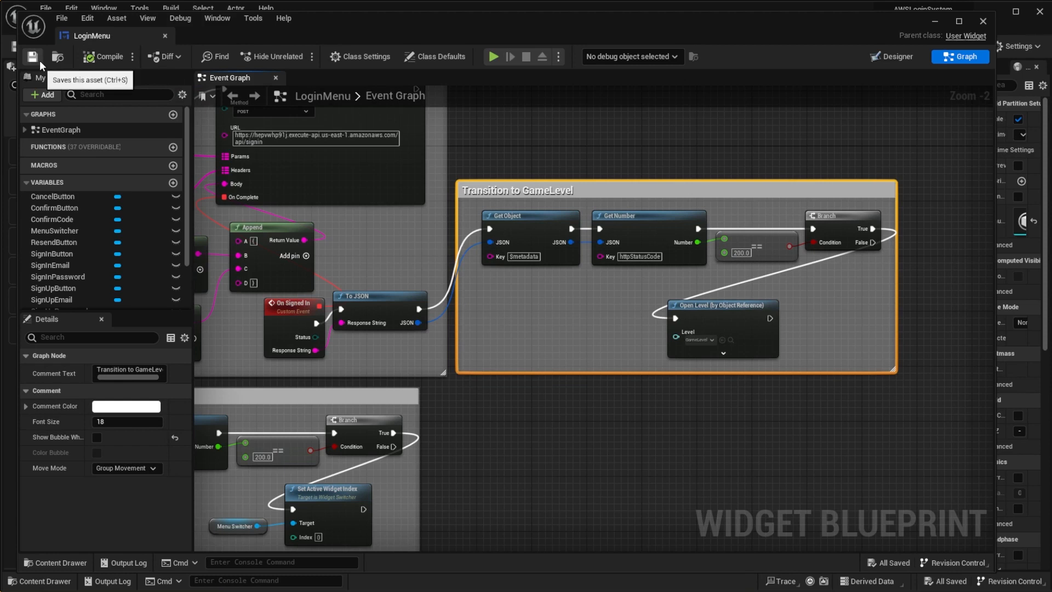
left_click(86, 18)
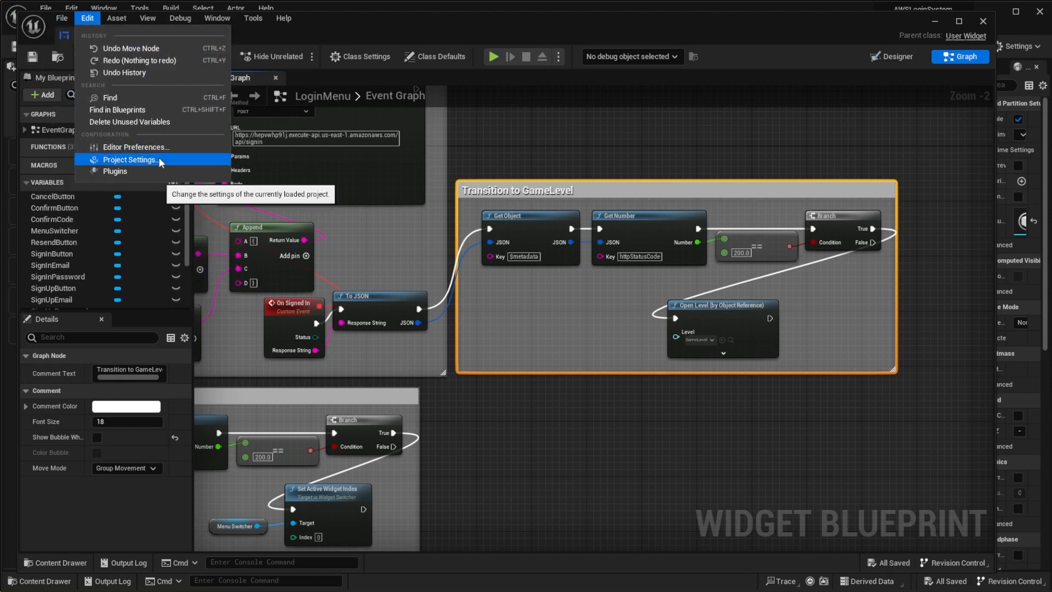
Step: In Project Settings > Maps & Modes, set Editor Startup Map and Game Default Map to LoginLevel
left_click(131, 159)
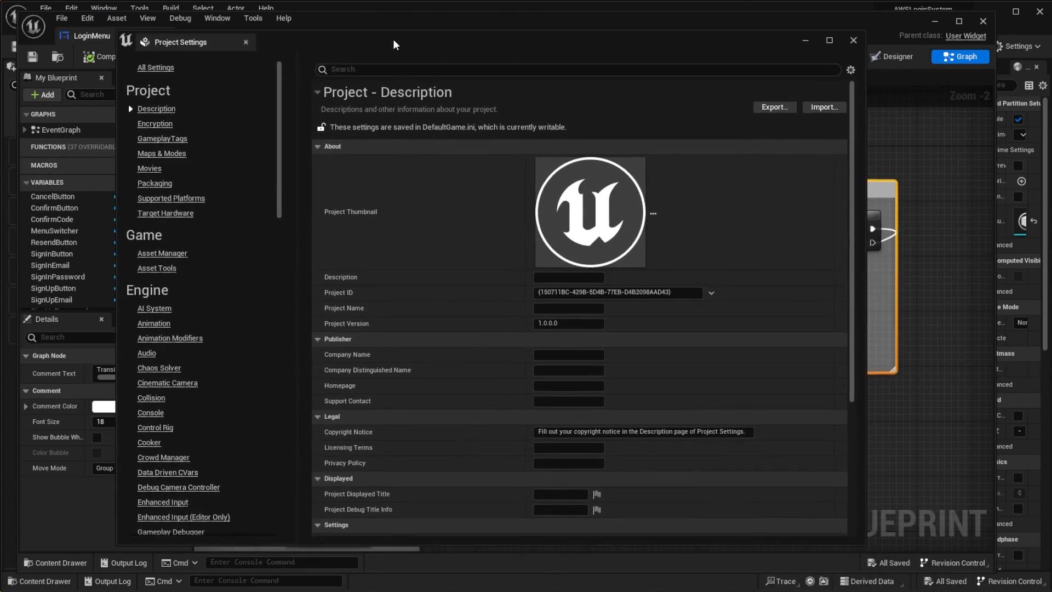
left_click(161, 153)
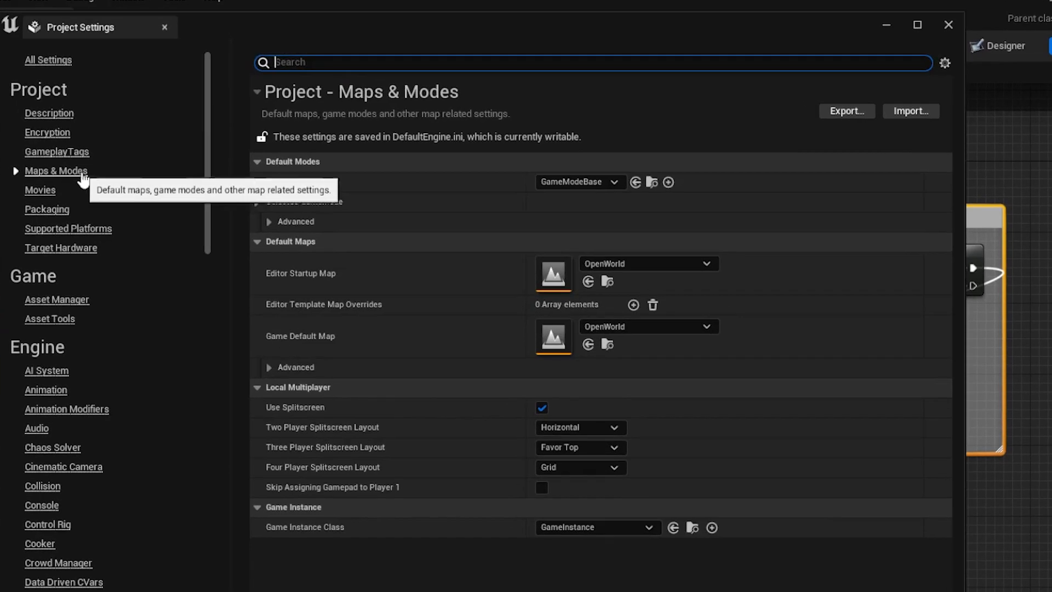
mouse_move(347, 303)
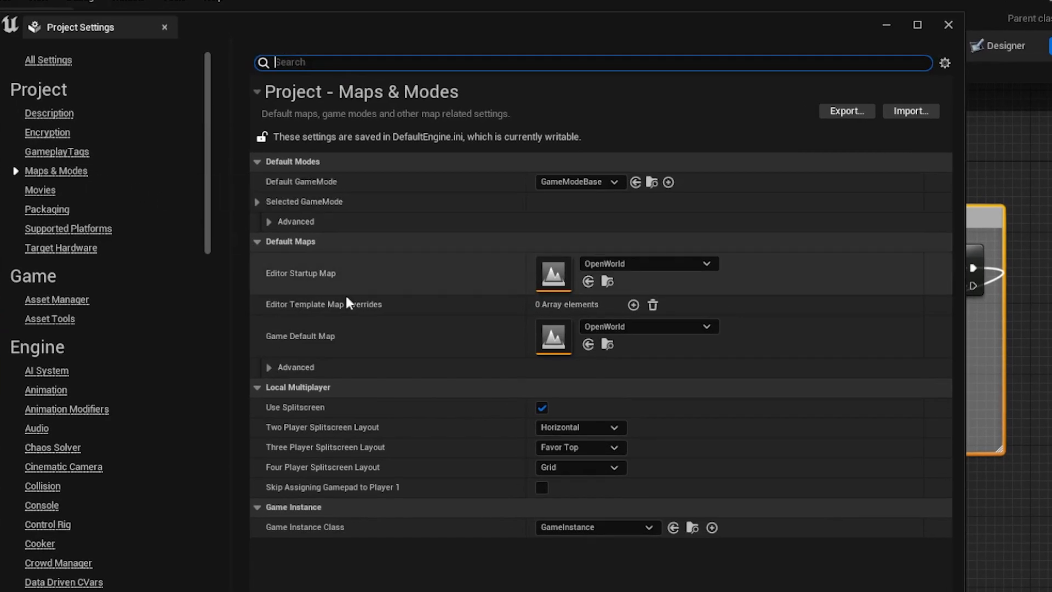
left_click(715, 263)
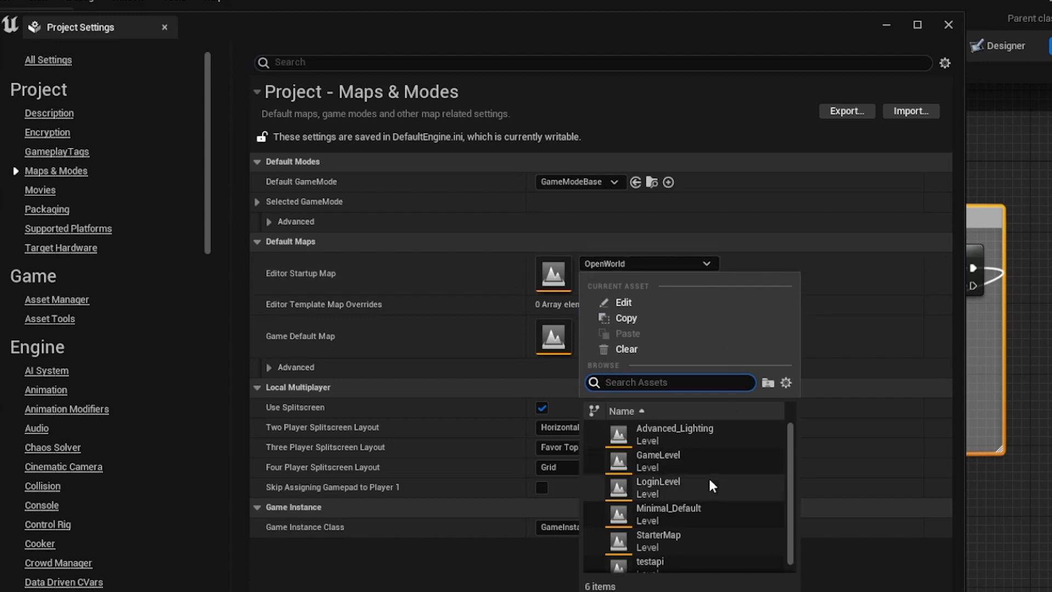
left_click(658, 482)
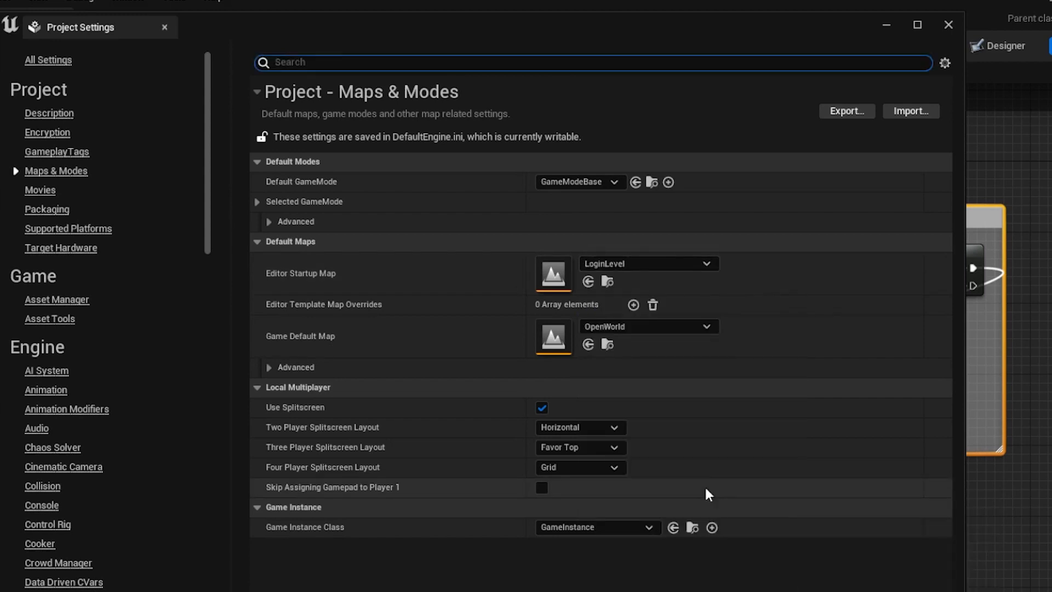
mouse_move(311, 344)
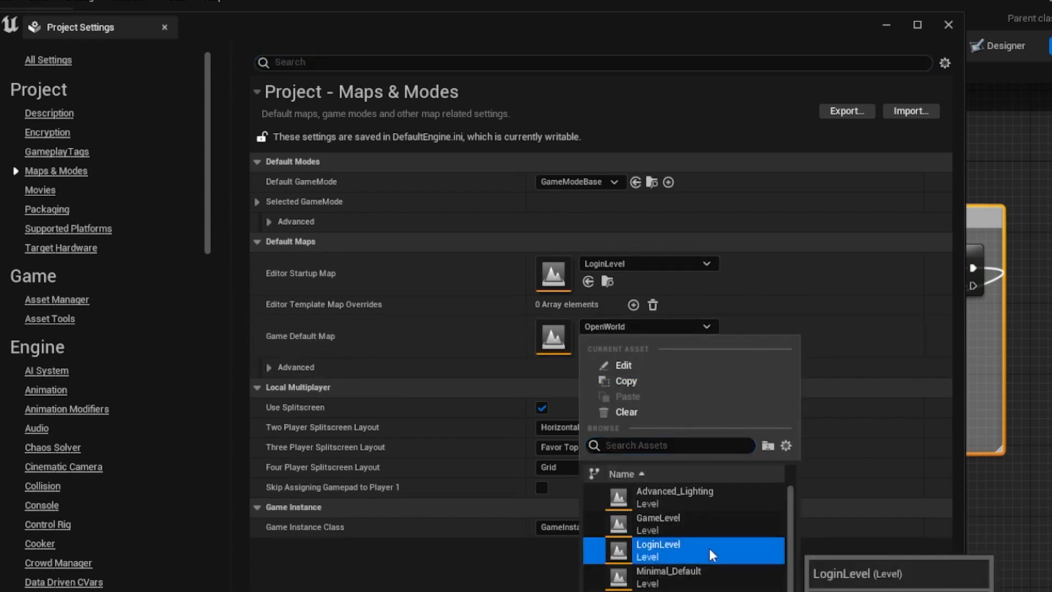
left_click(678, 549)
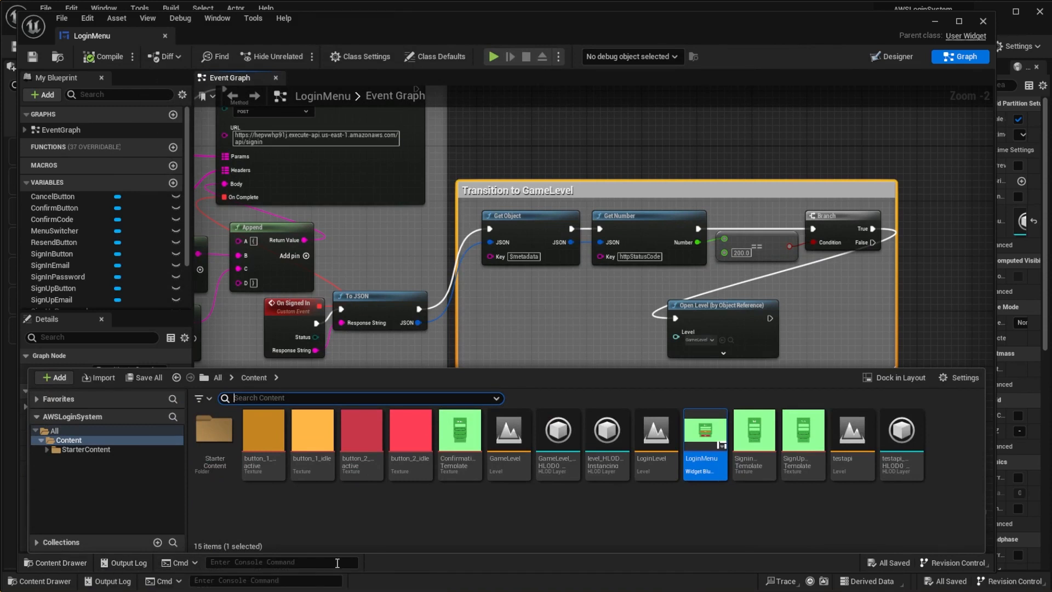
mouse_move(655, 433)
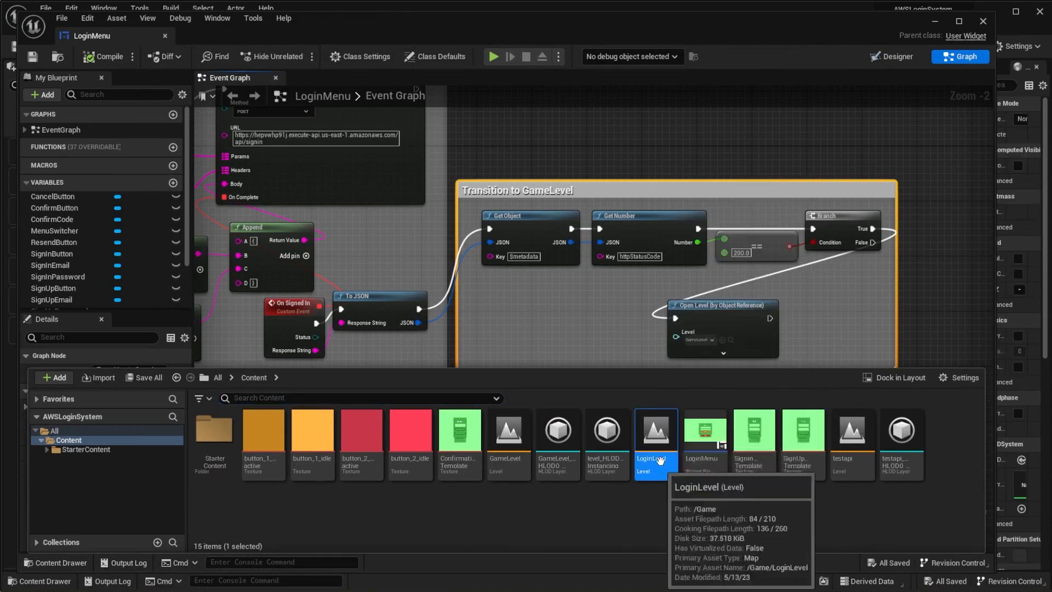
Step: Open LoginLevel to show the Sign In and Sign Up login menu
left_click(493, 57)
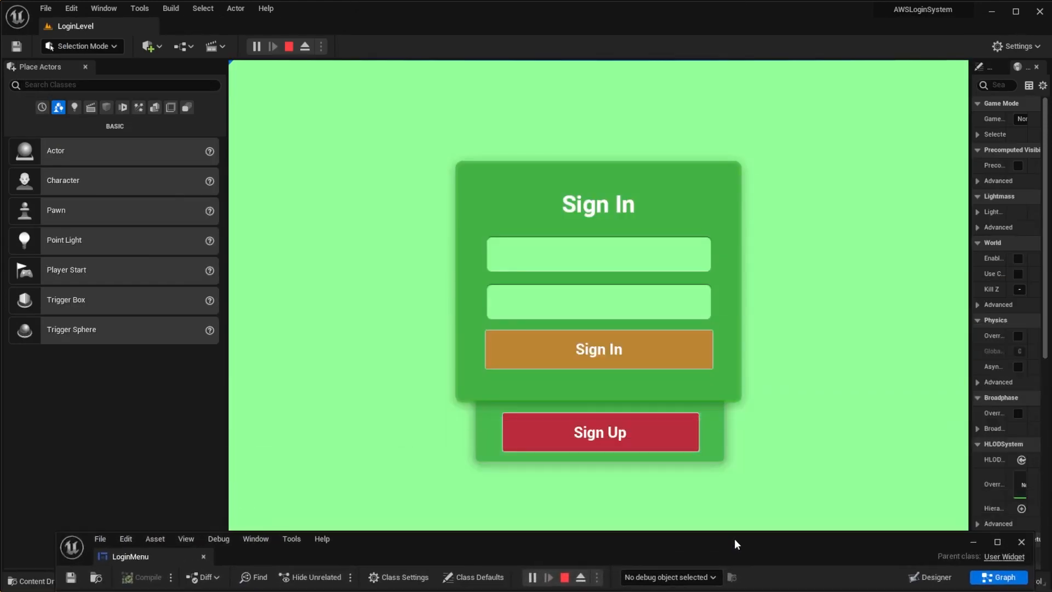
left_click(598, 254)
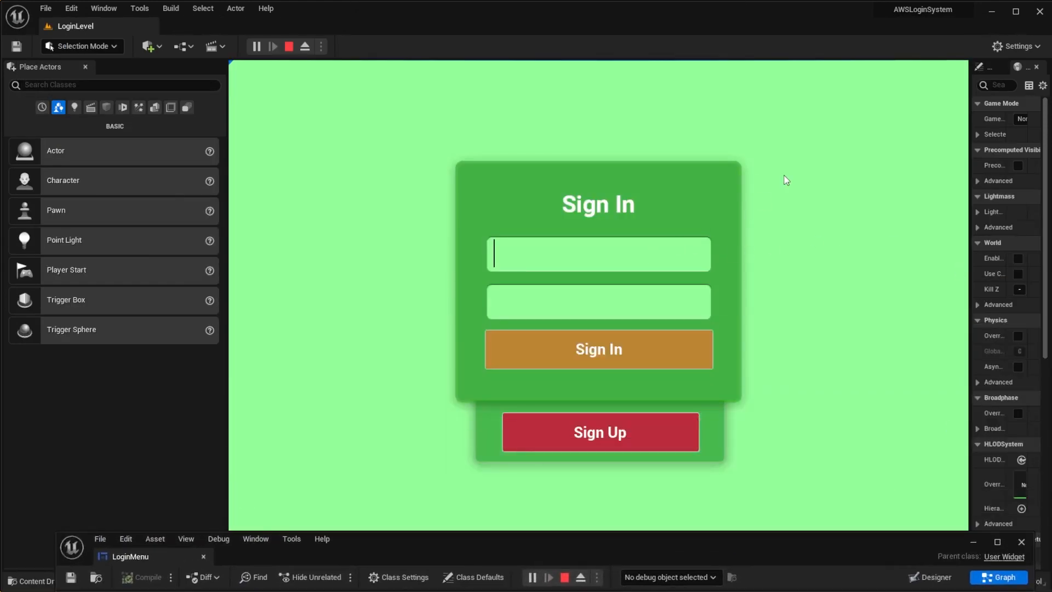
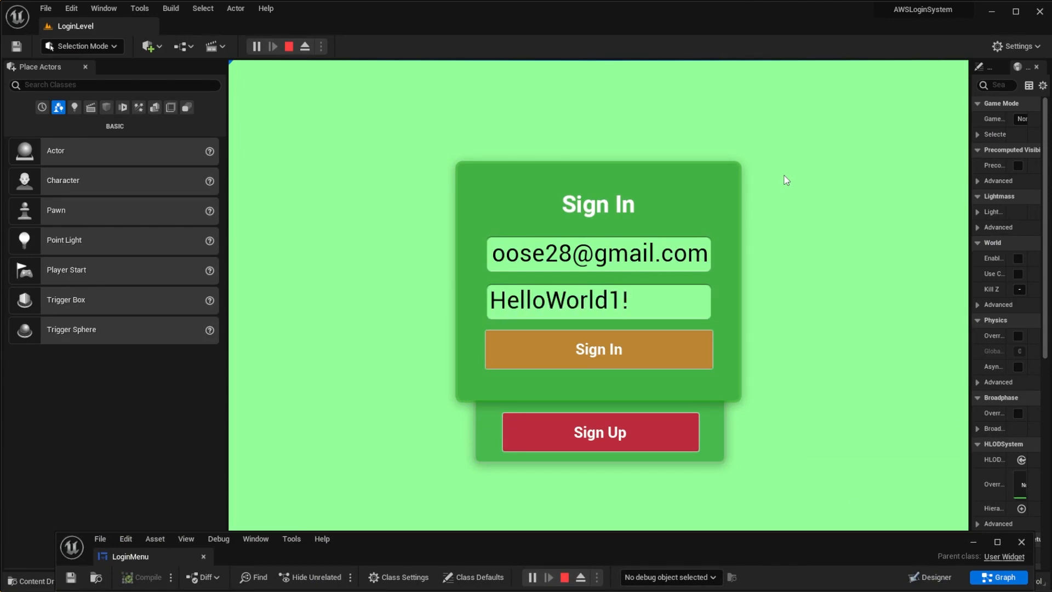
mouse_move(698, 361)
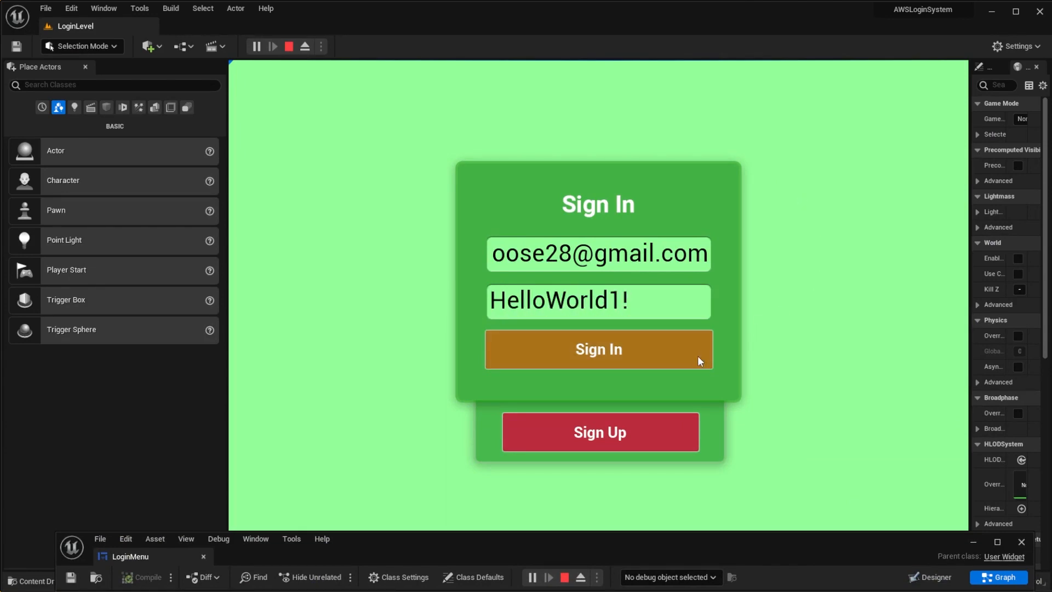
left_click(597, 349)
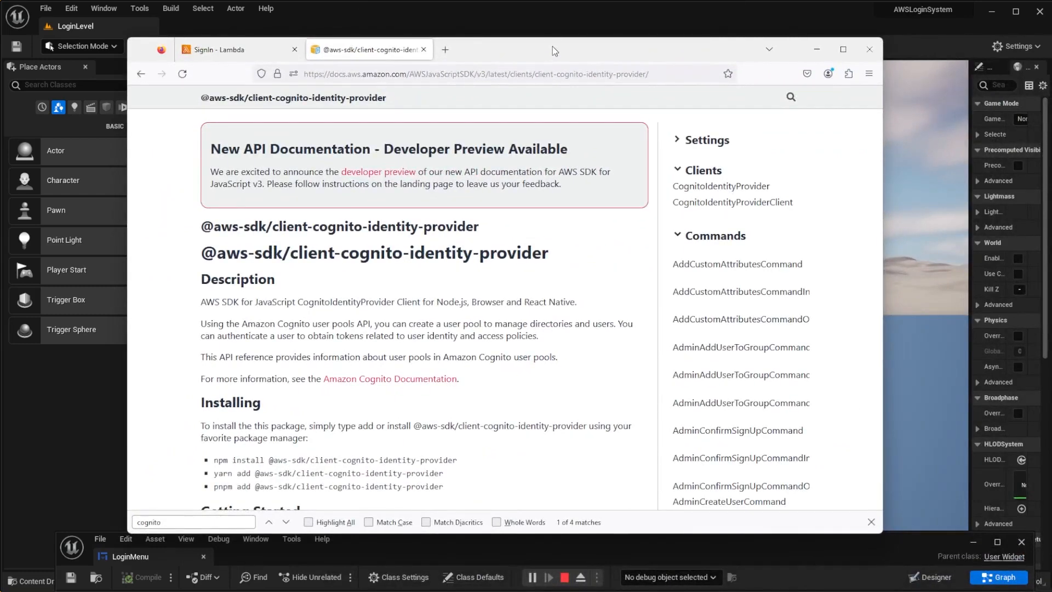
Step: Scroll the Cognito SDK docs, then view the Signin Lambda's succeeded LoginTest with status 200
scroll("down", 3)
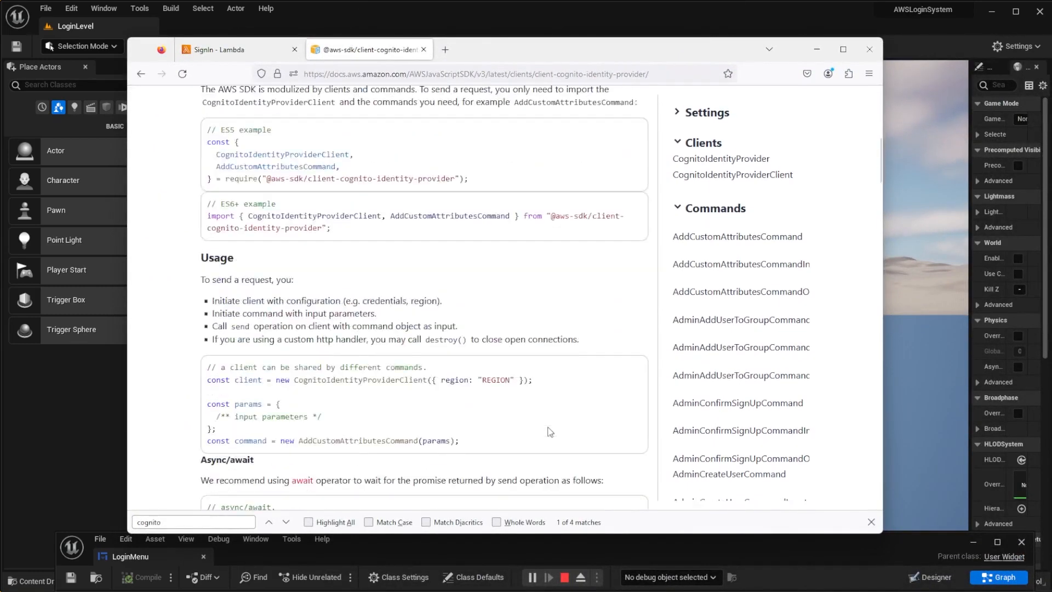
scroll("down", 3)
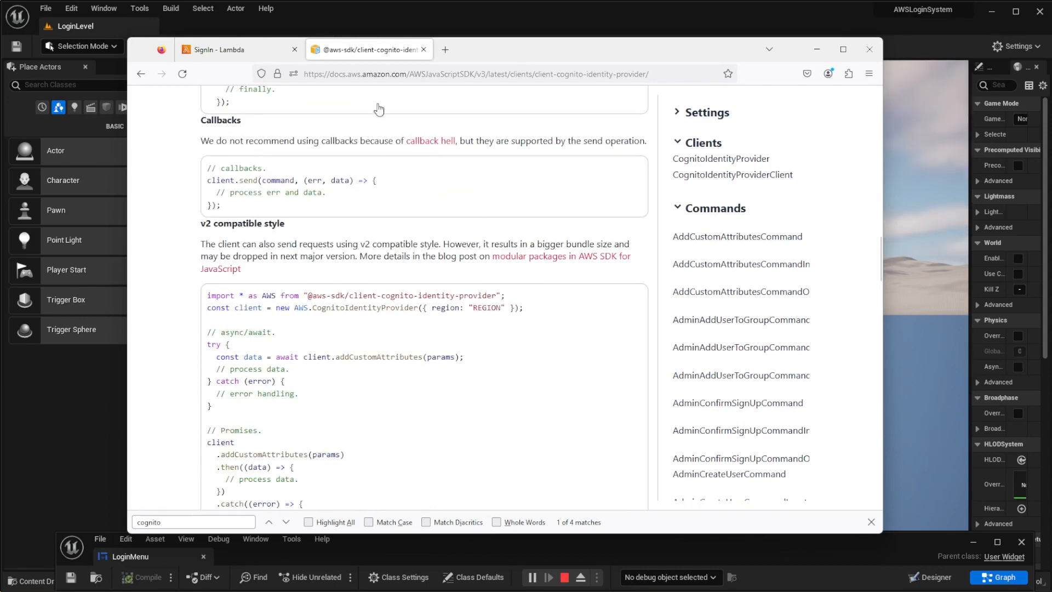
left_click(228, 49)
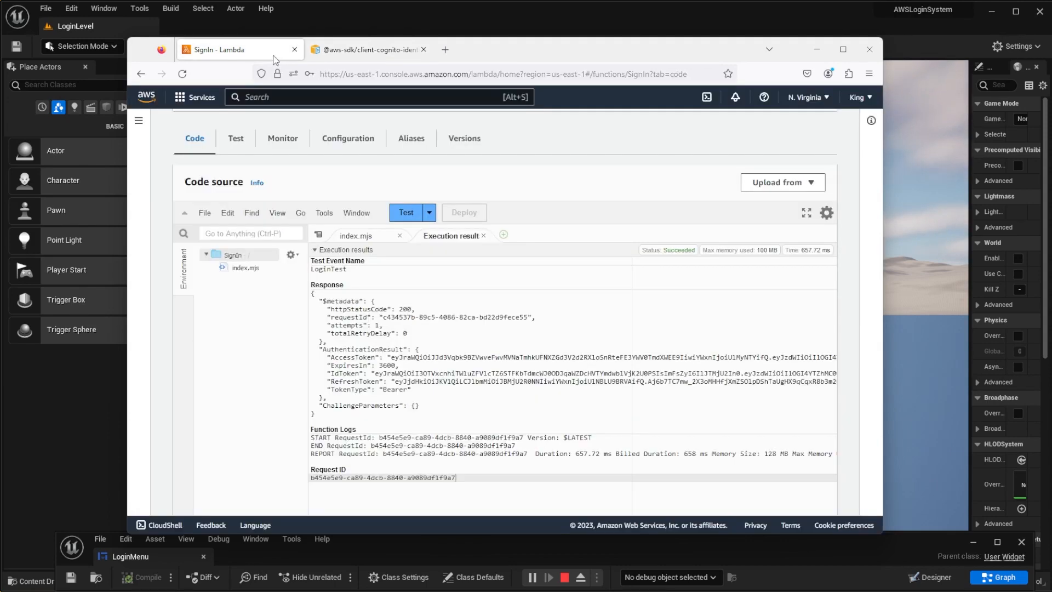